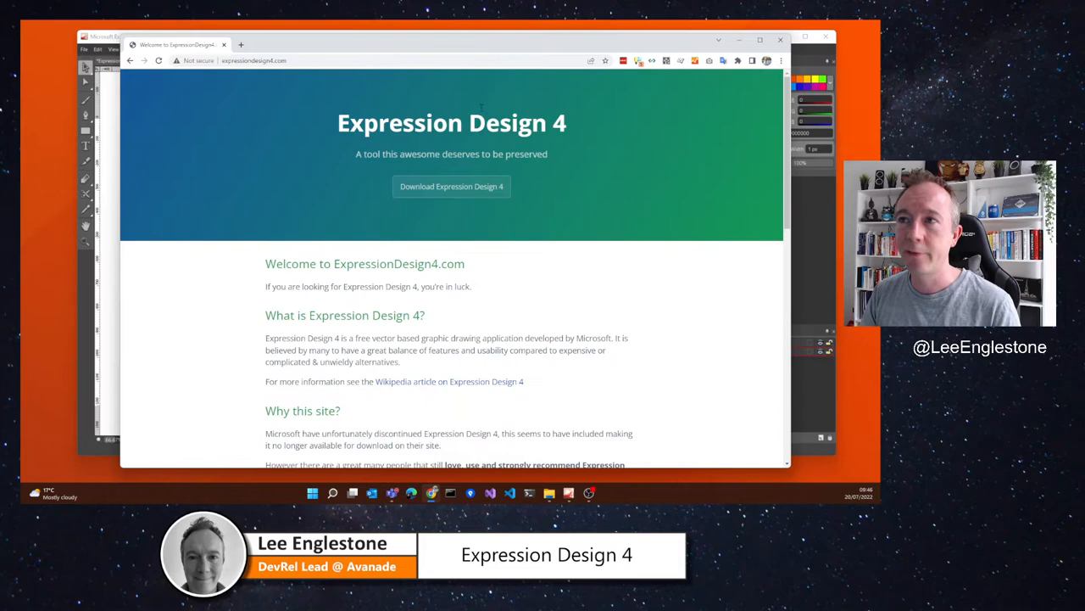
mouse_move(653, 207)
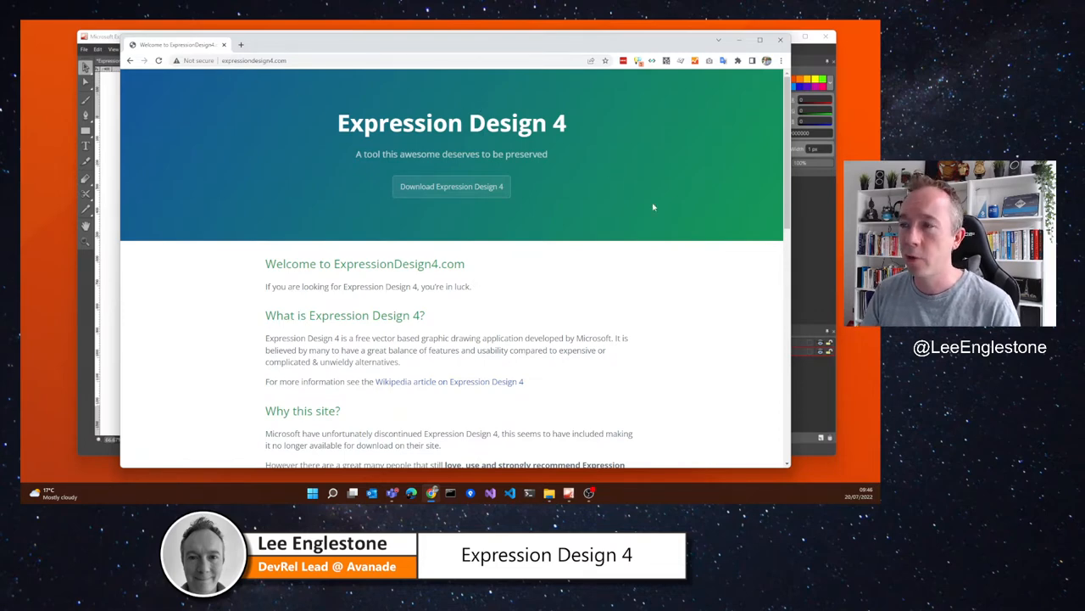
Scroll the topic overview canvas listing Vector Based, Text, Strokes through Examples
scroll(down, 3)
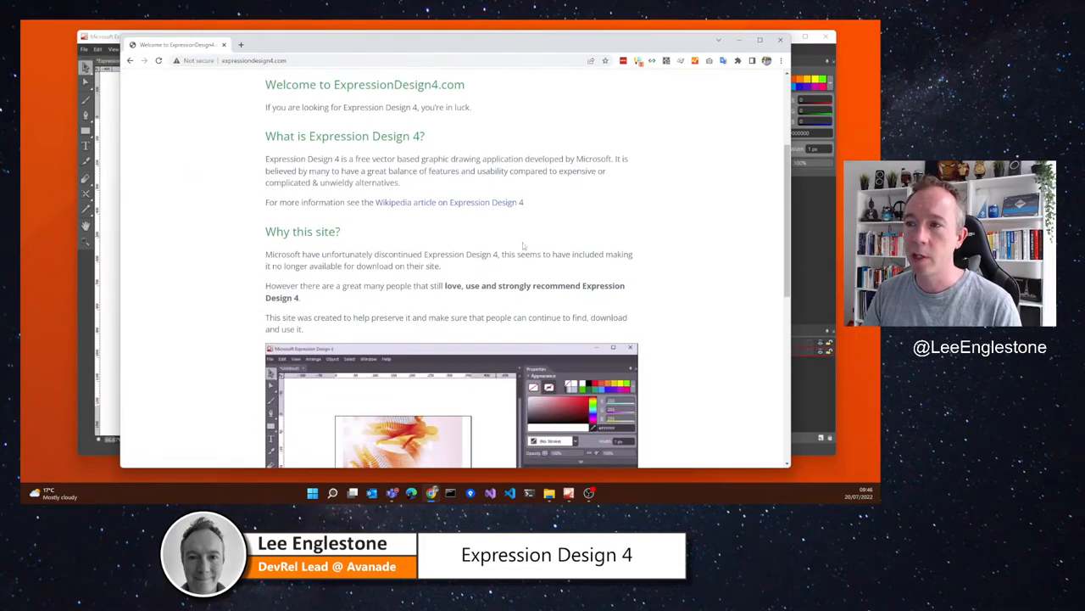
scroll(down, 3)
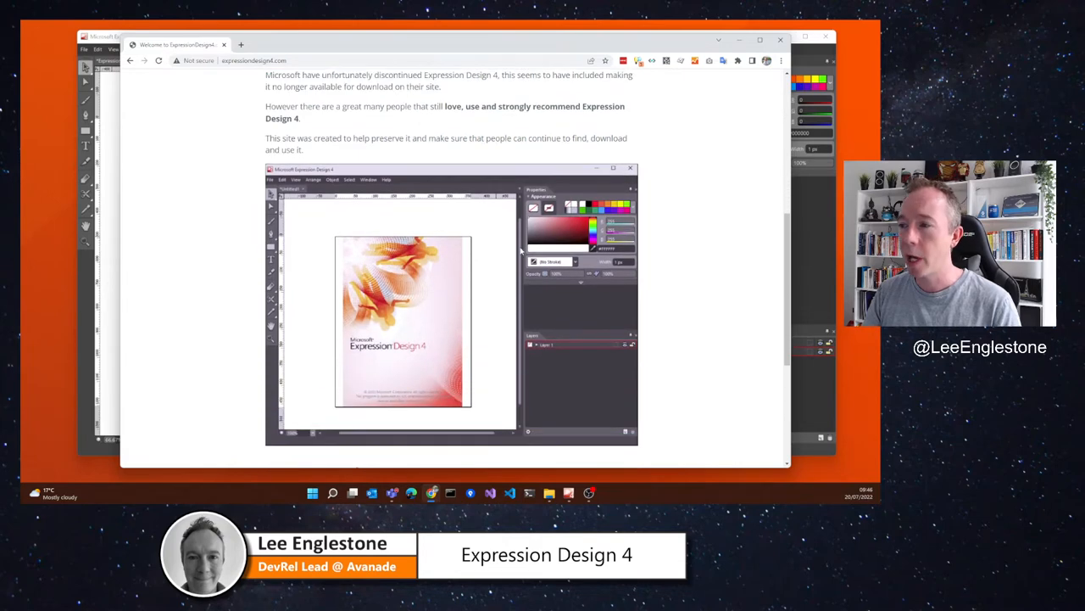
scroll(up, 3)
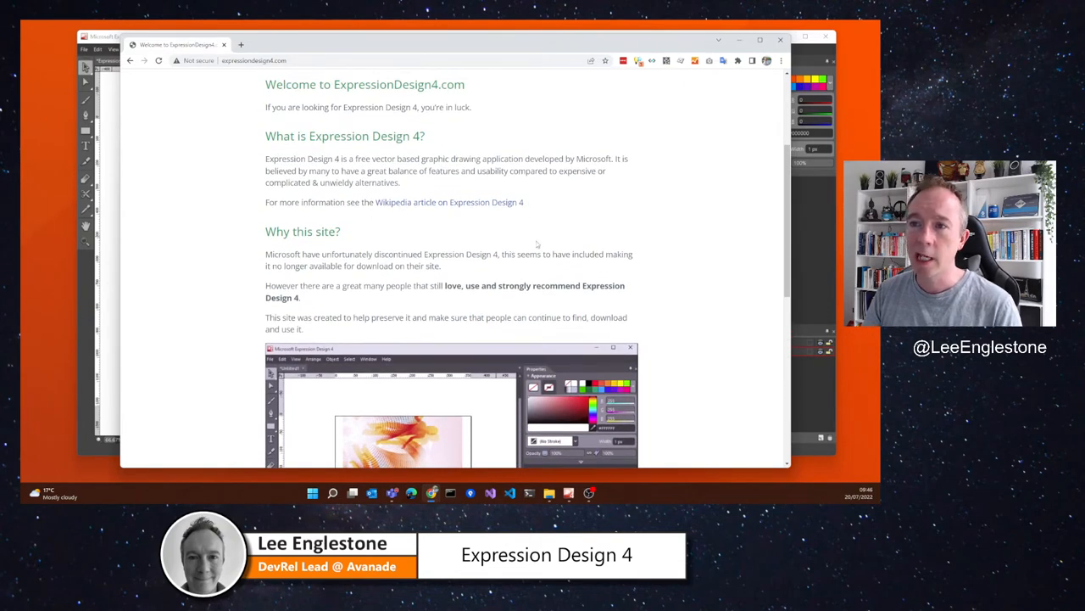
scroll(down, 3)
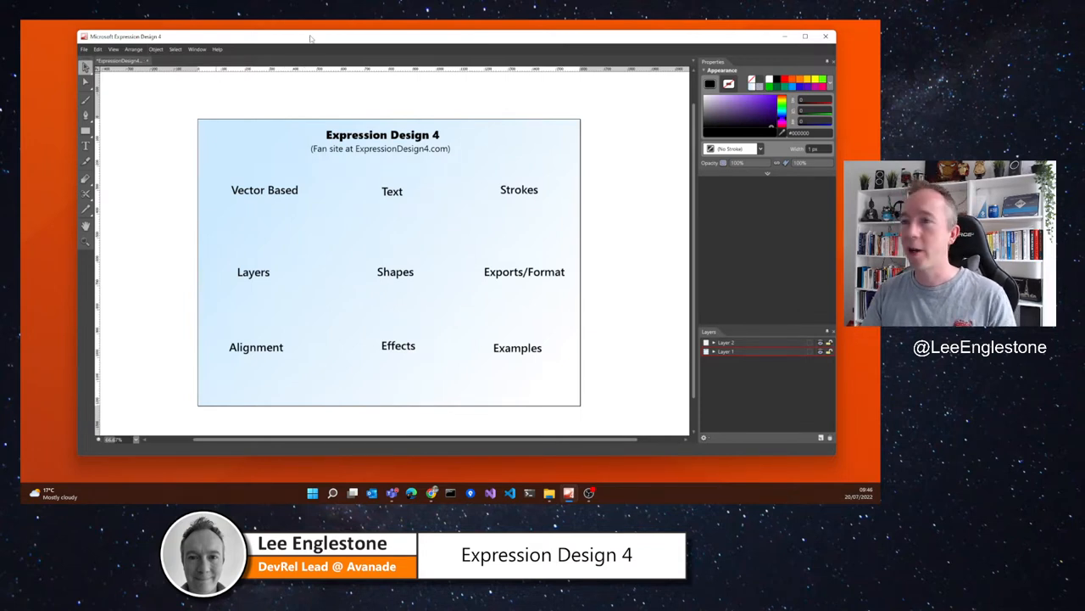
mouse_move(370, 214)
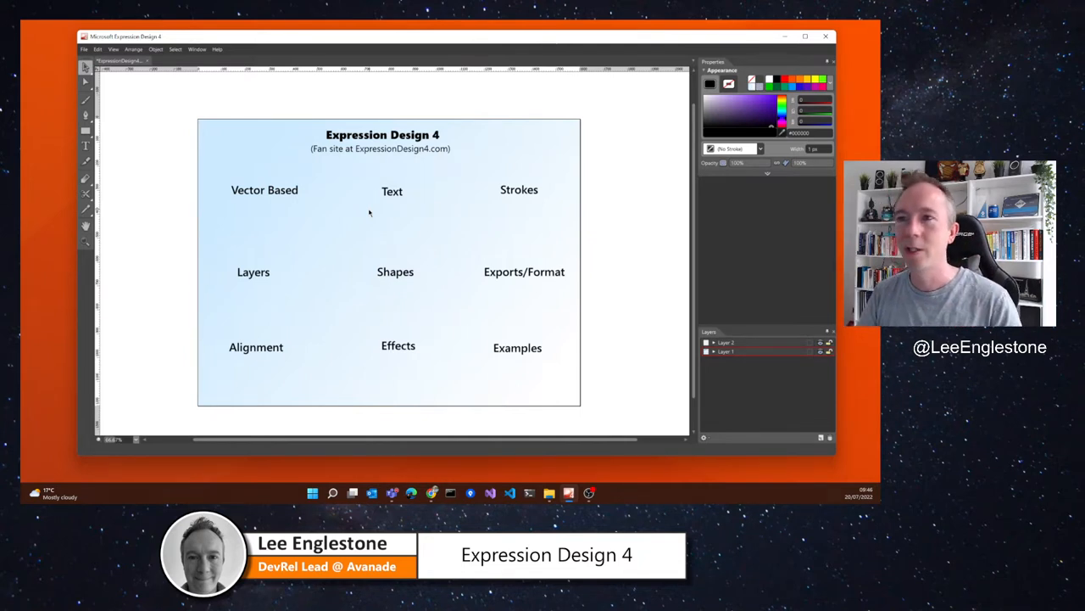
mouse_move(447, 221)
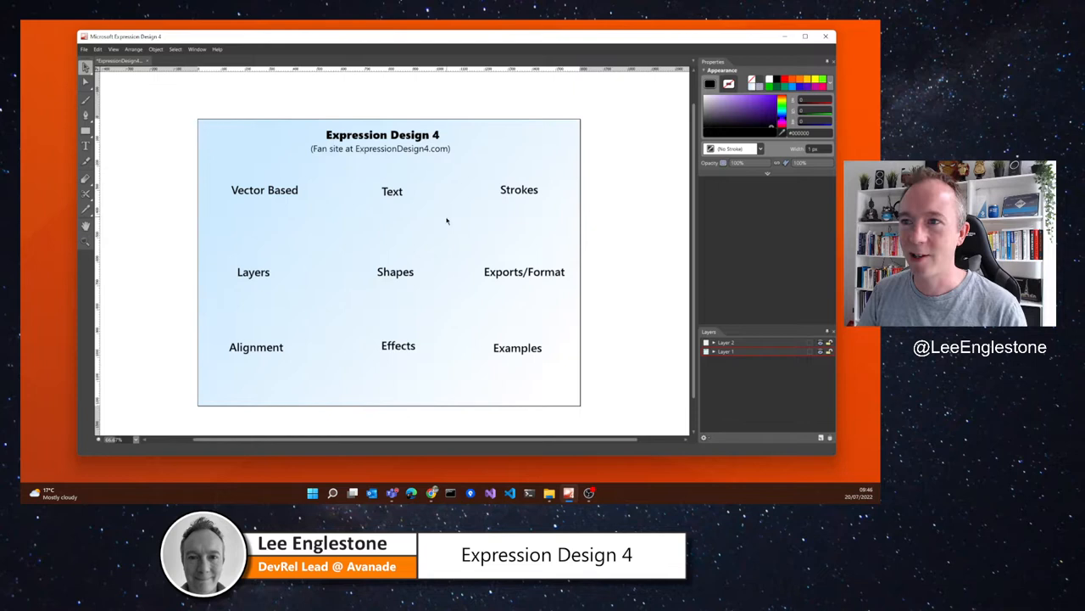
mouse_move(288, 397)
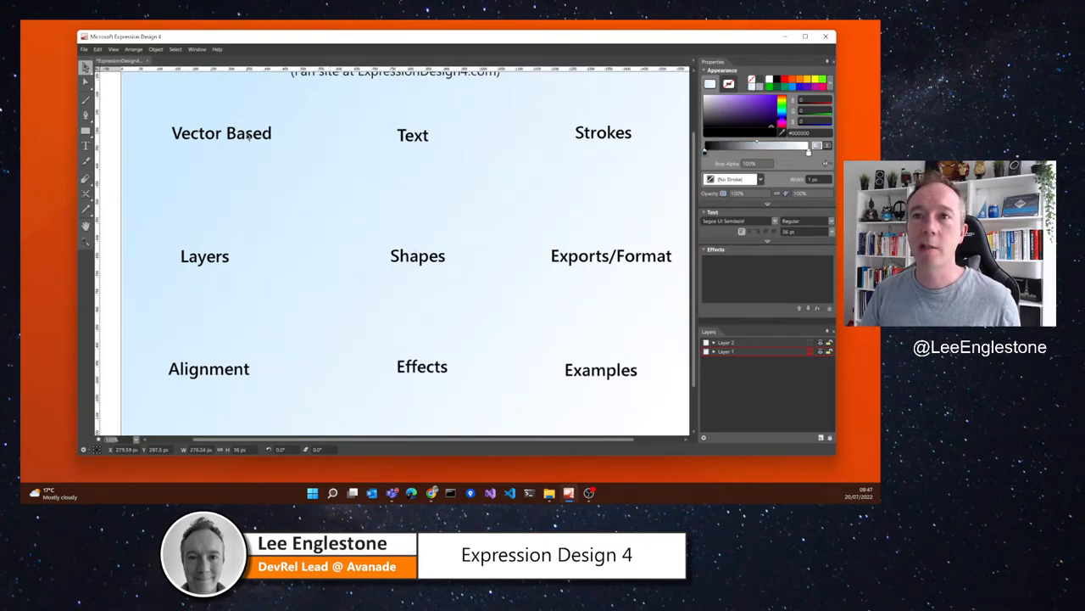
scroll(up, 3)
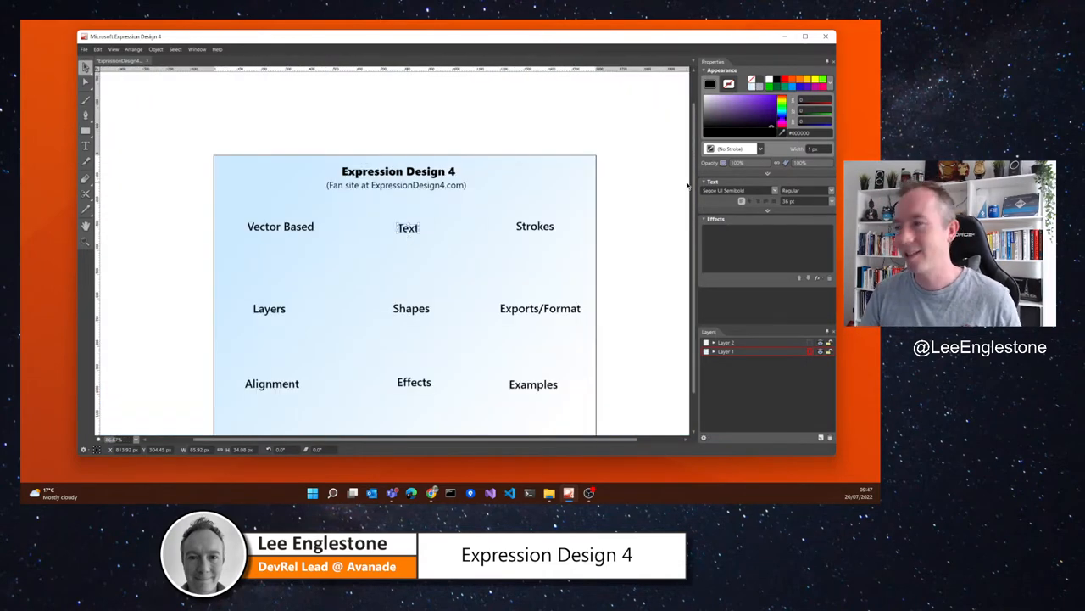
scroll(up, 3)
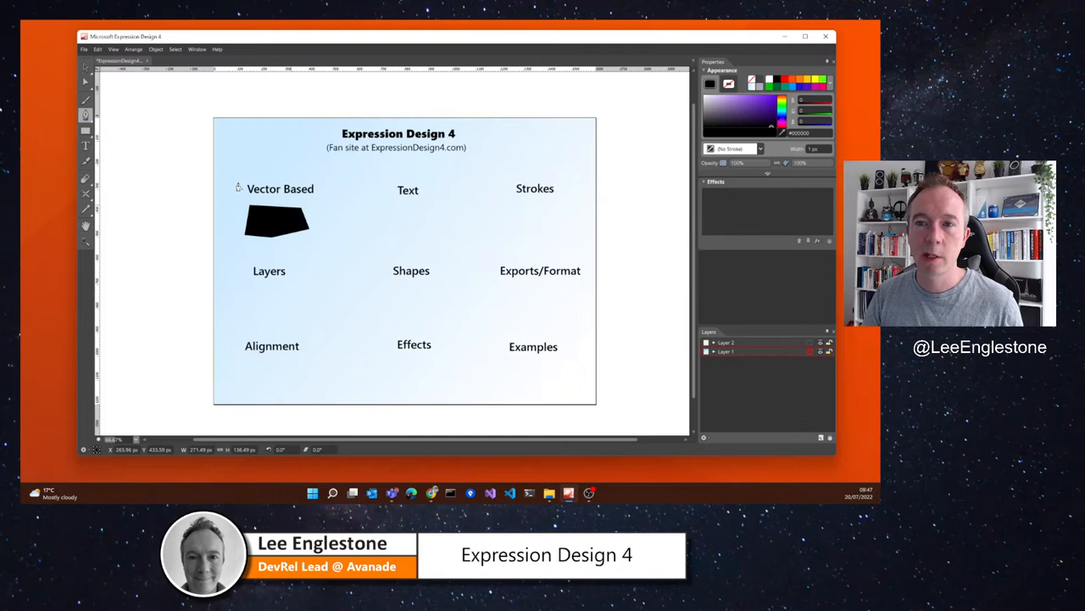
Place a smaller black polygon beside the first one under Vector Based
click(278, 220)
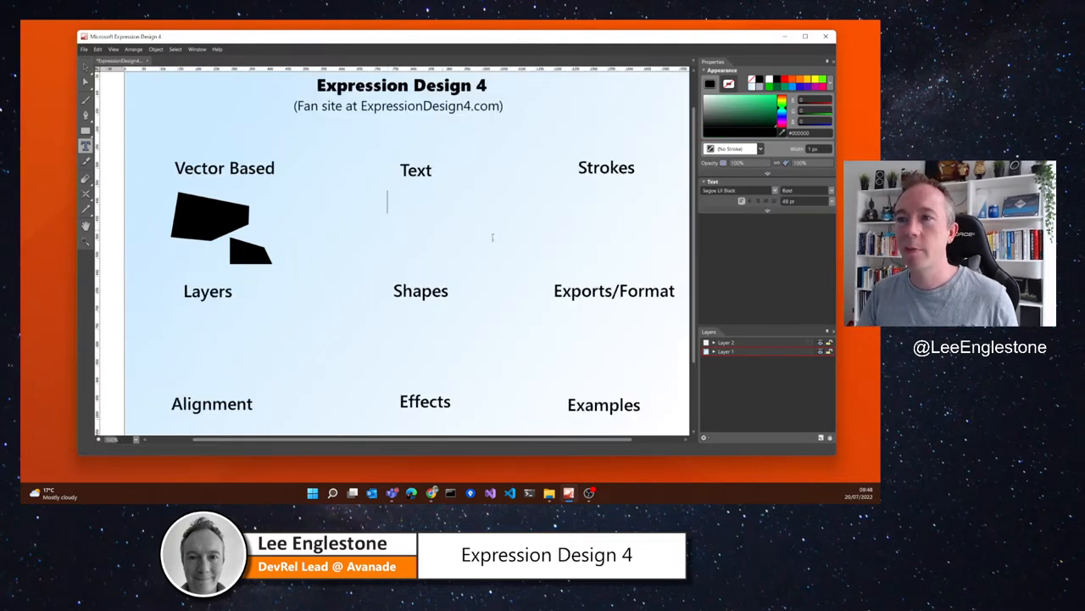
Write the words 'Some Text' in a new text object under the Text label
text(Some)
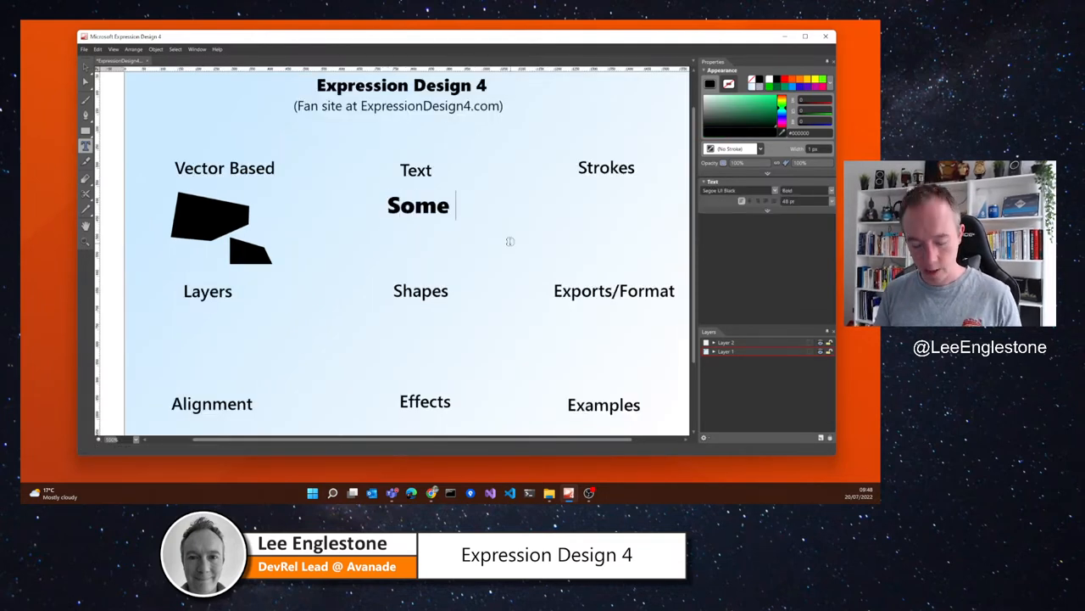
text(Text)
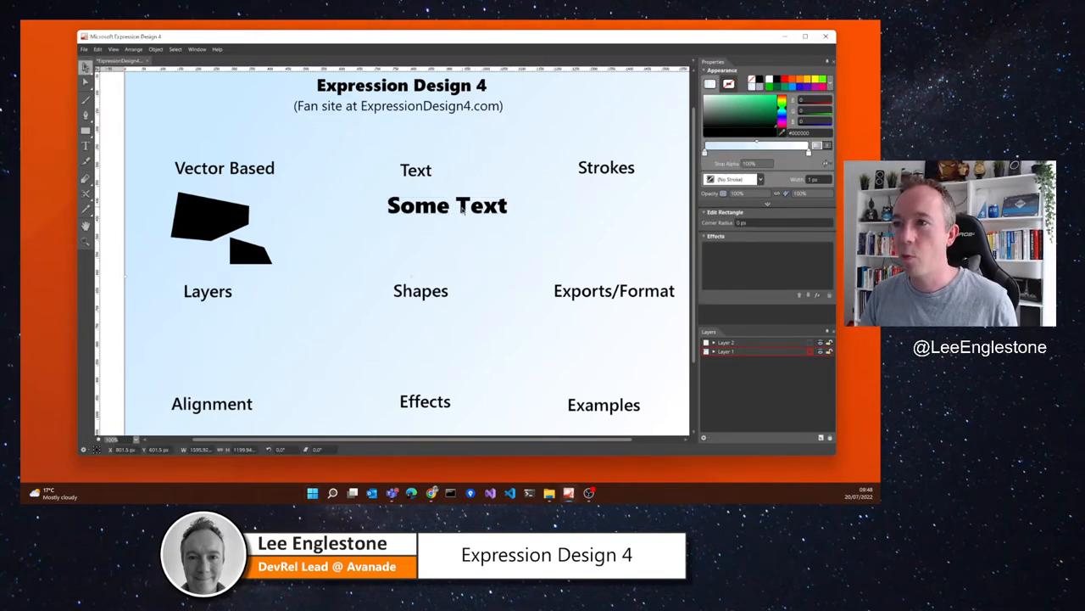
click(448, 205)
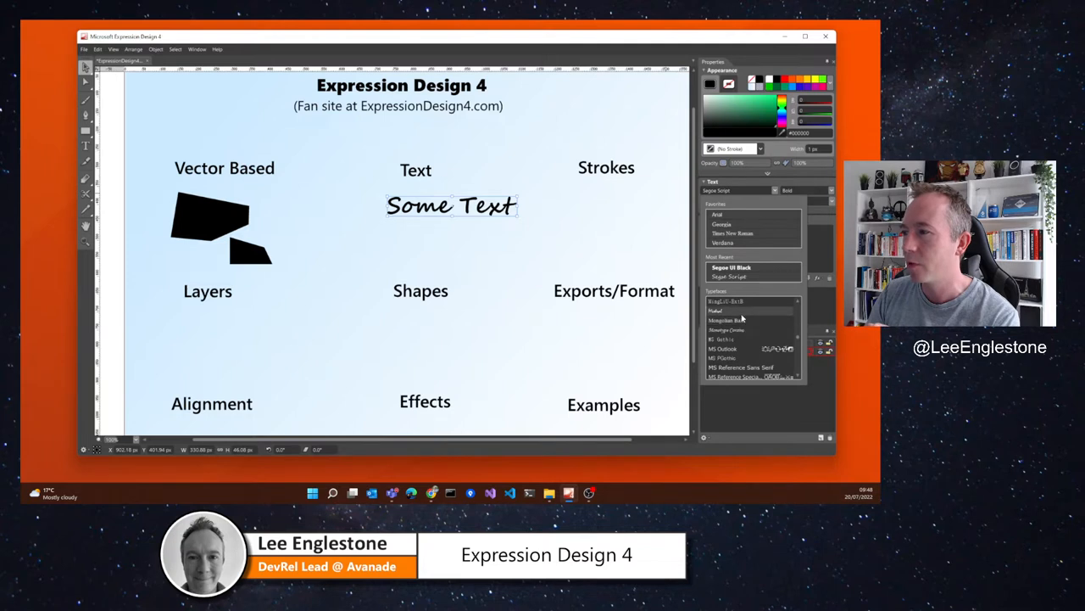
Preview Some Text in a handwritten script font, then an italic serif font
click(729, 329)
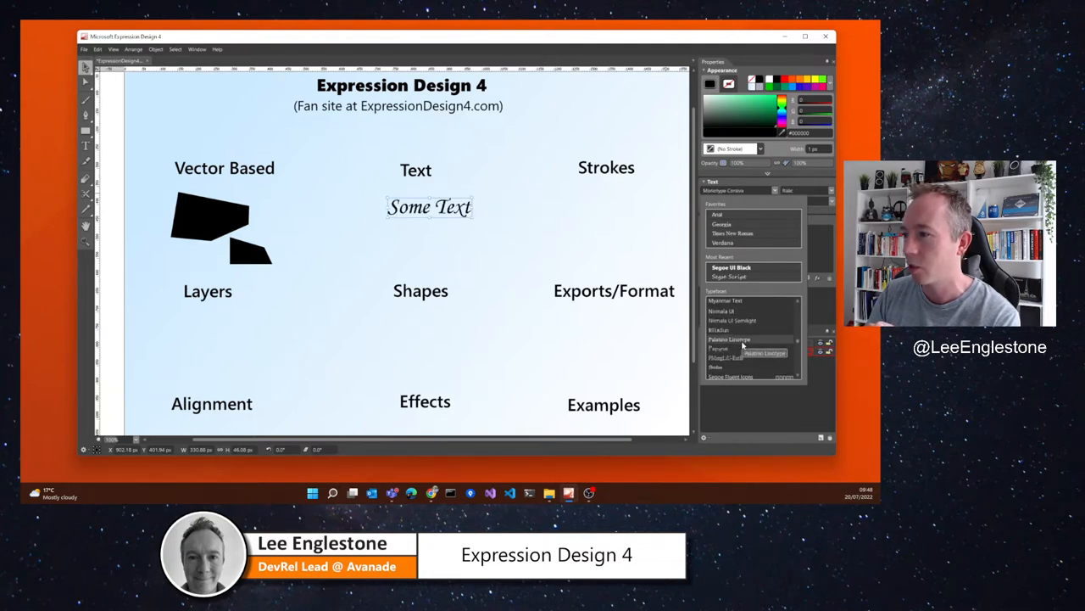
click(728, 367)
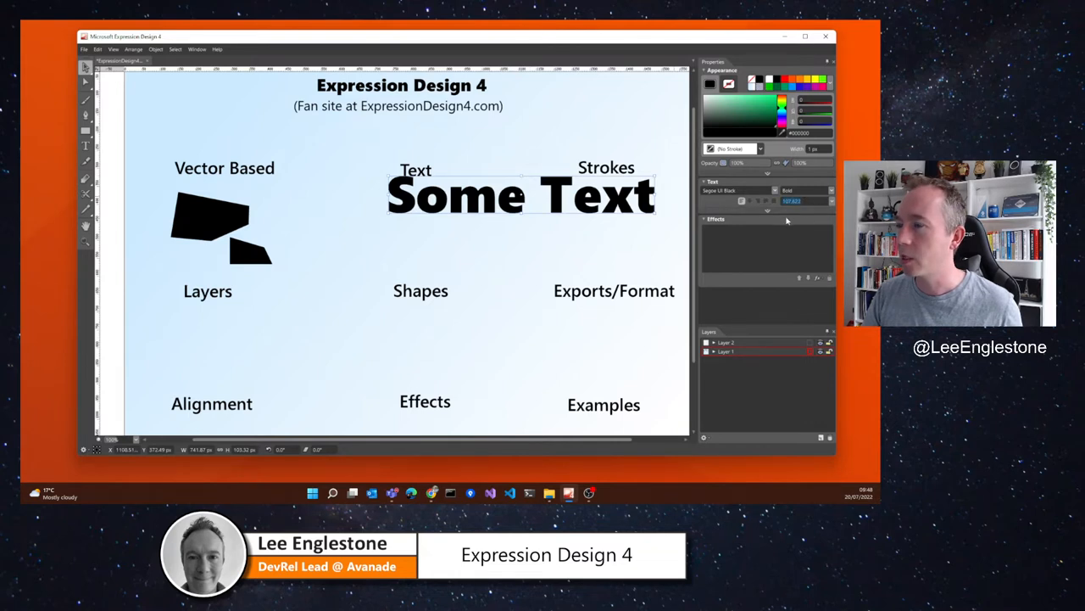
Set Some Text back to Segoe UI Bold at a moderate font size
click(794, 200)
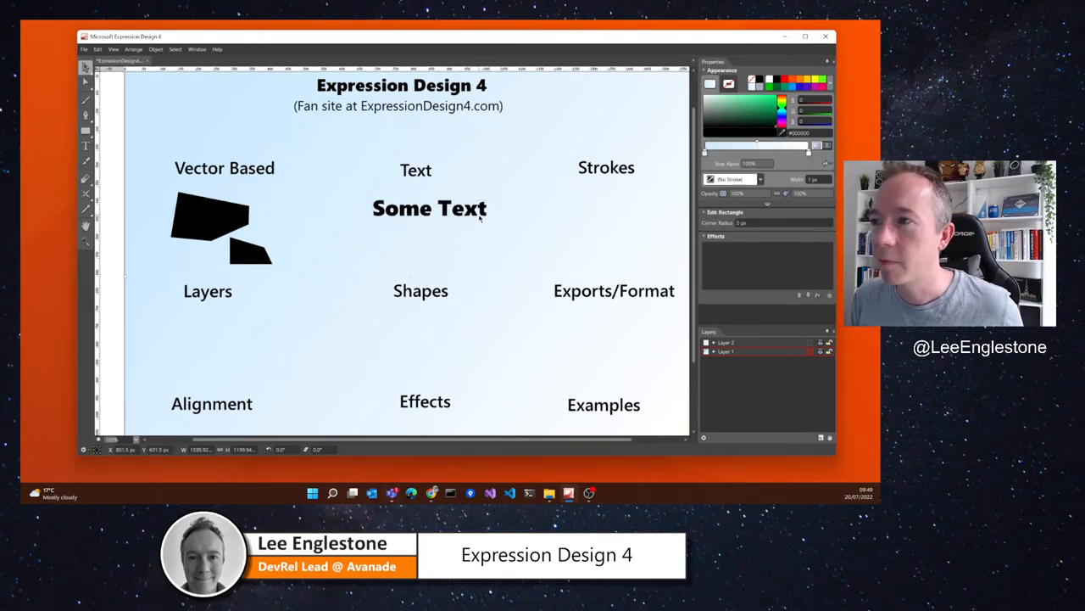
click(427, 207)
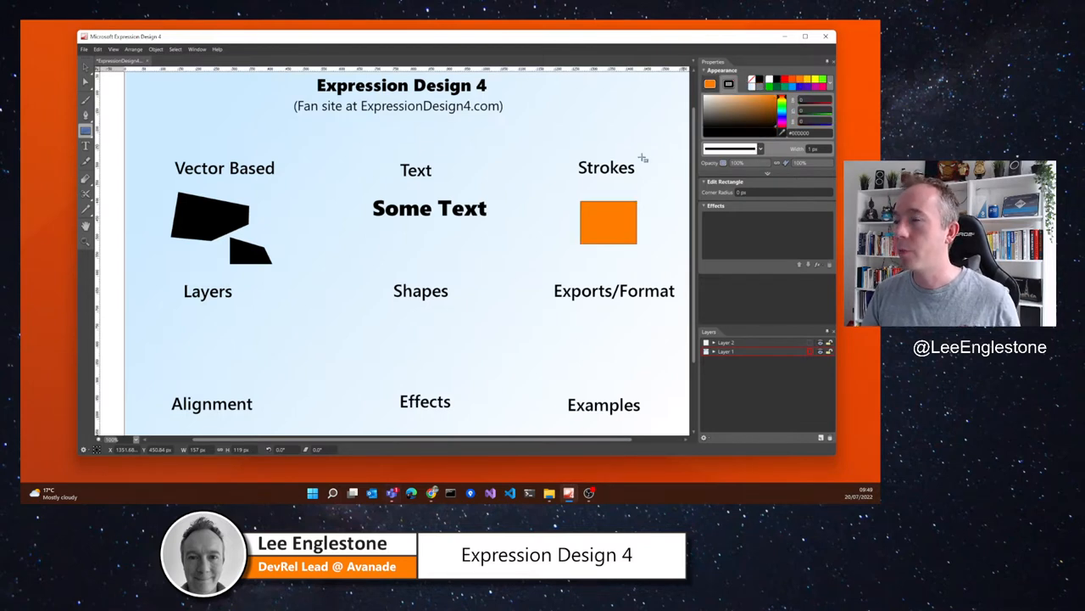
Select the newly drawn orange square under the Strokes label
click(607, 224)
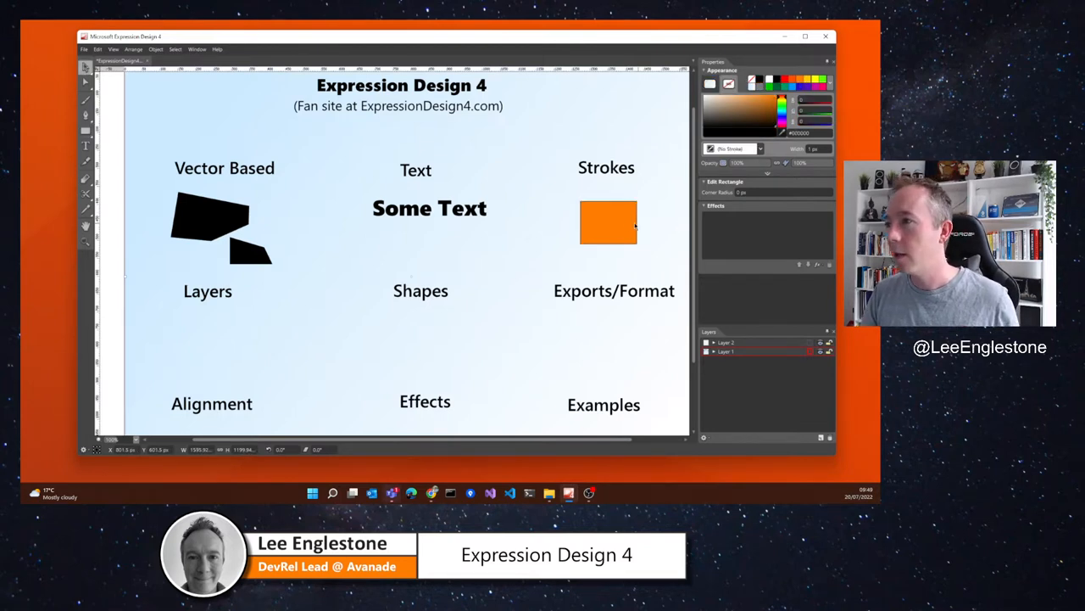
click(607, 222)
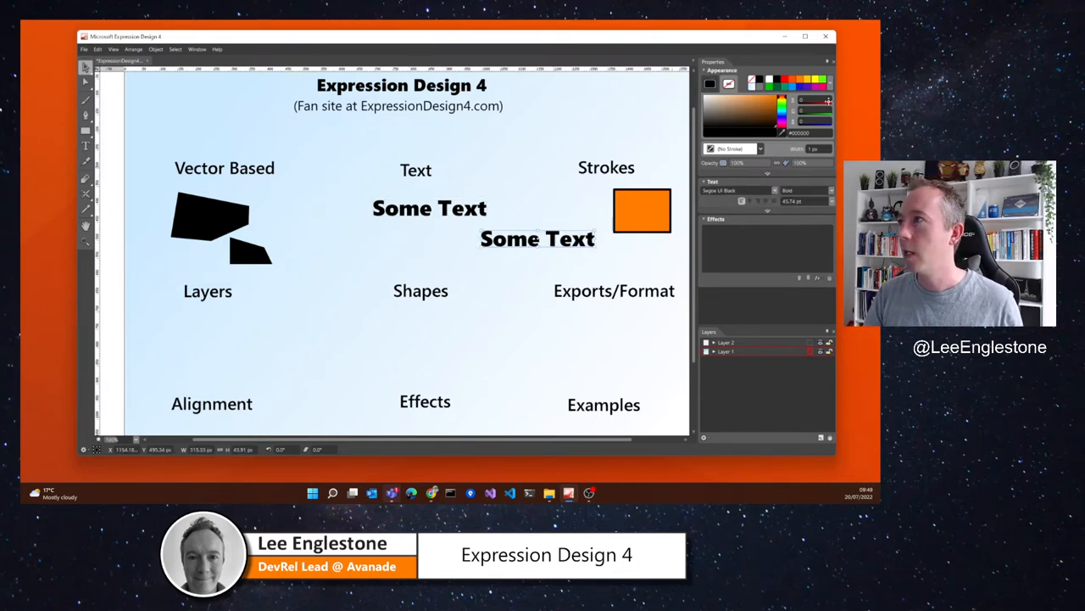
Place the pasted Some Text copy below and right of the original
click(743, 103)
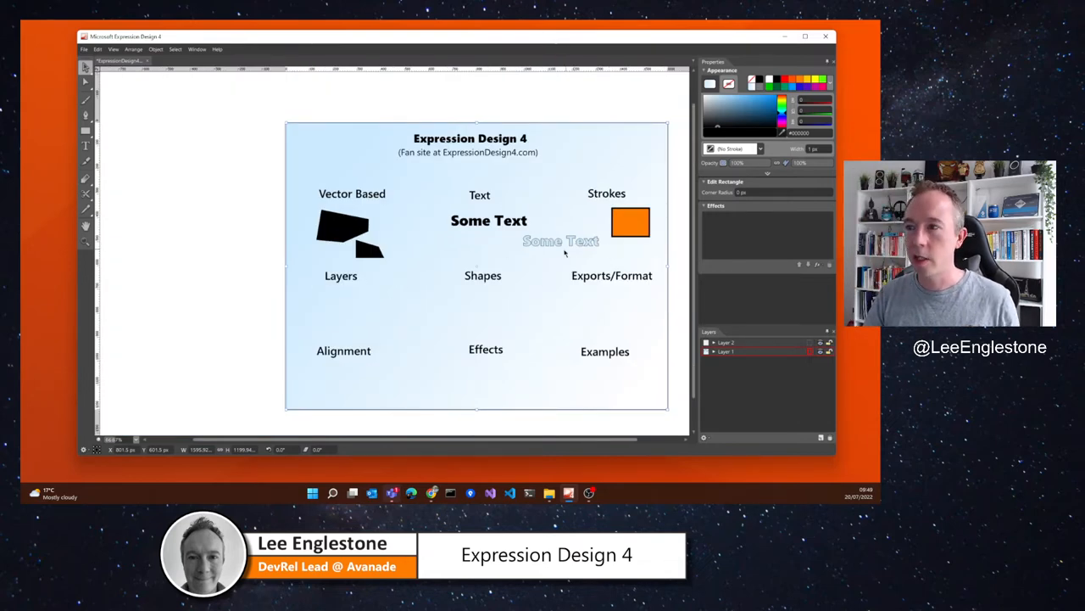
Merge Layer 2 into Layer 1 and expand it to list and select its objects
click(341, 275)
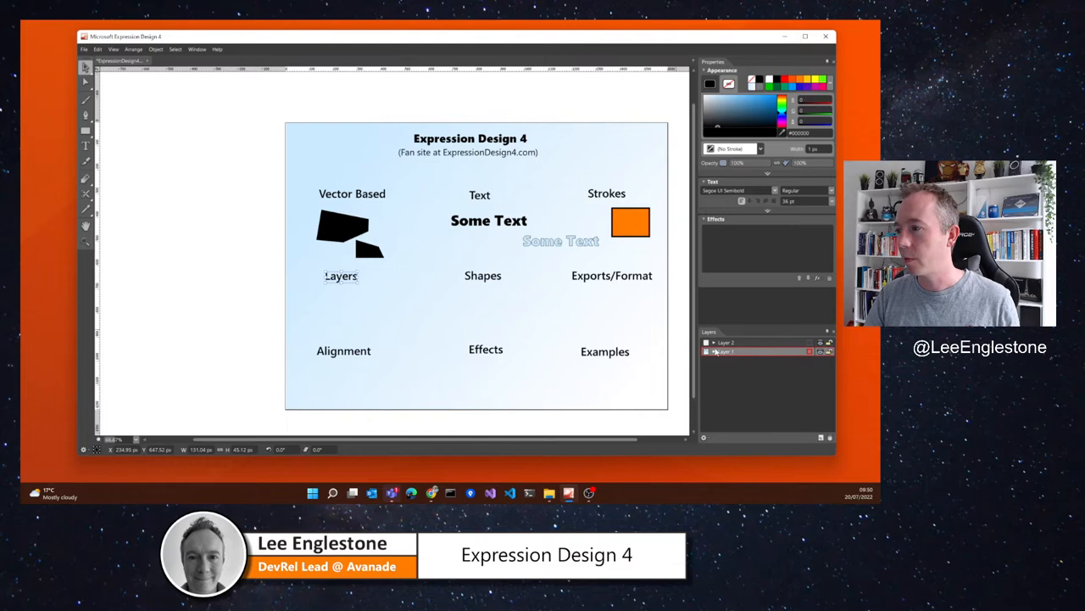
click(706, 343)
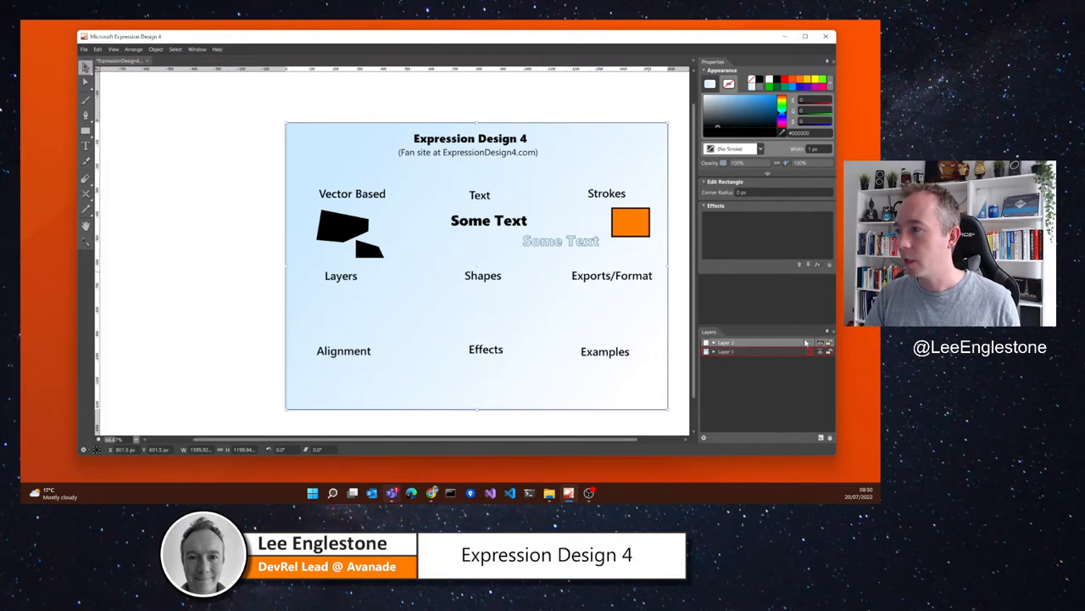
click(828, 342)
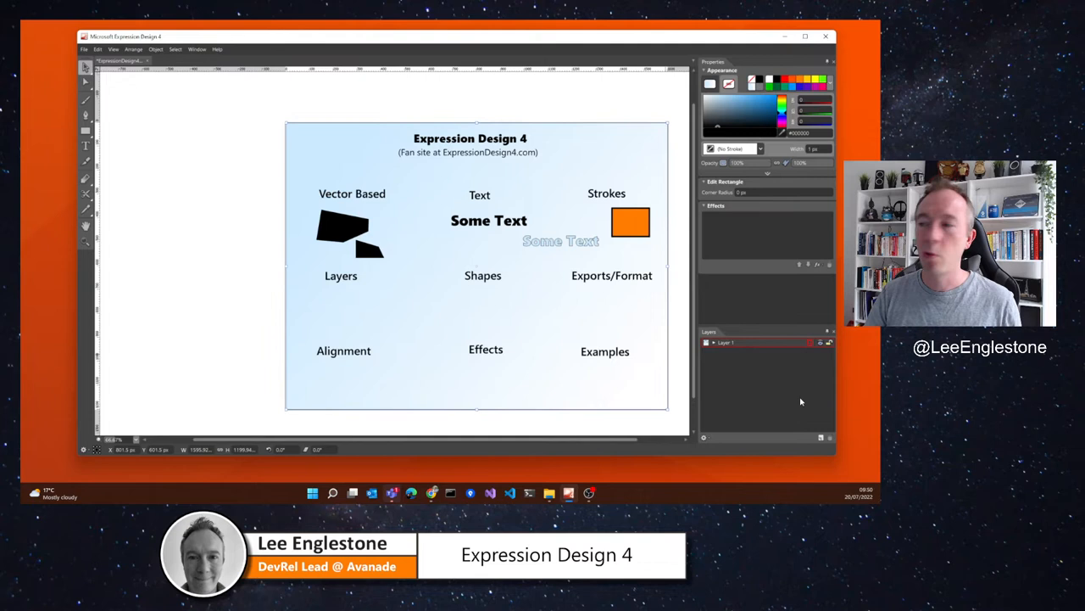
click(707, 343)
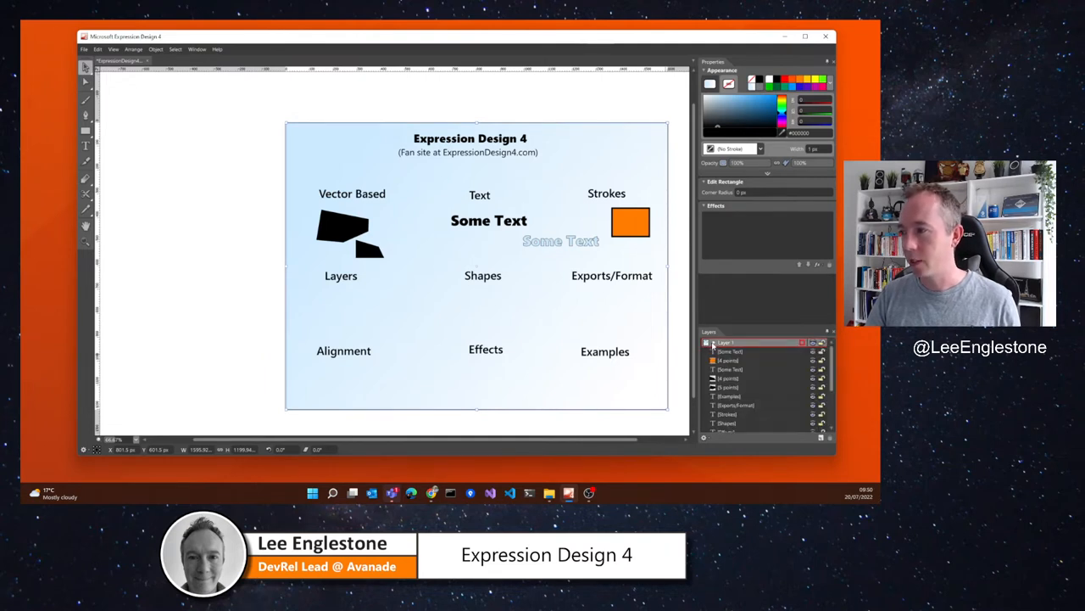
click(732, 360)
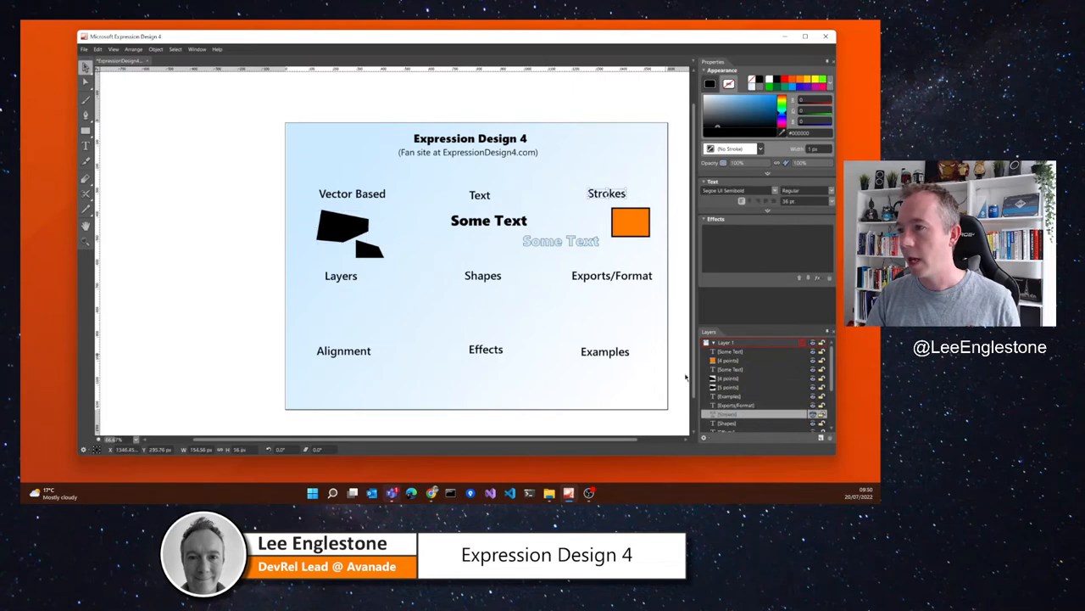
click(85, 130)
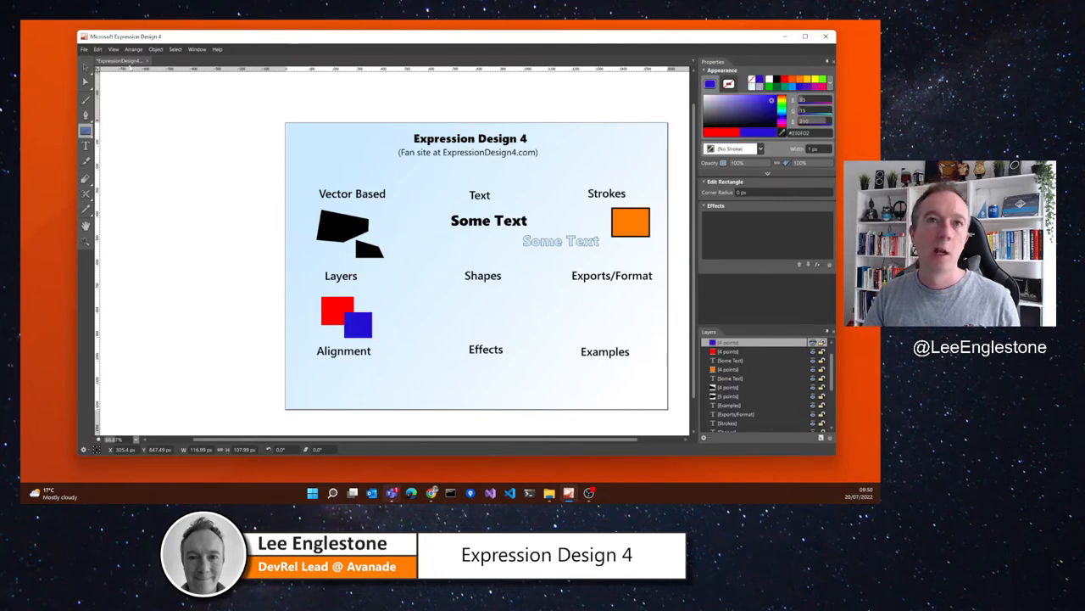
Use Arrange on the blue square so the red square sits in front
click(337, 308)
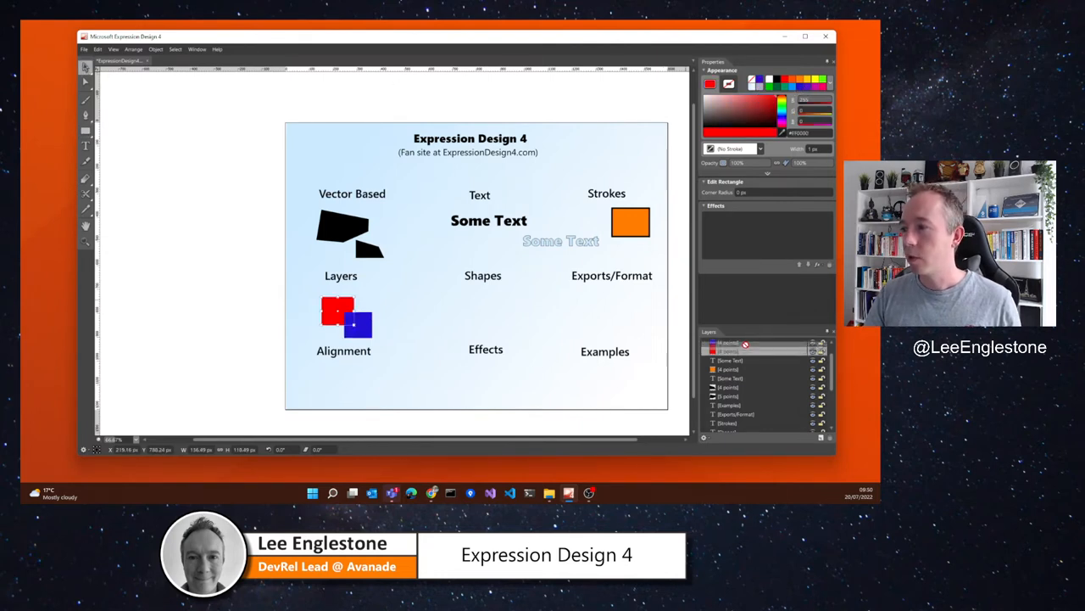
click(733, 360)
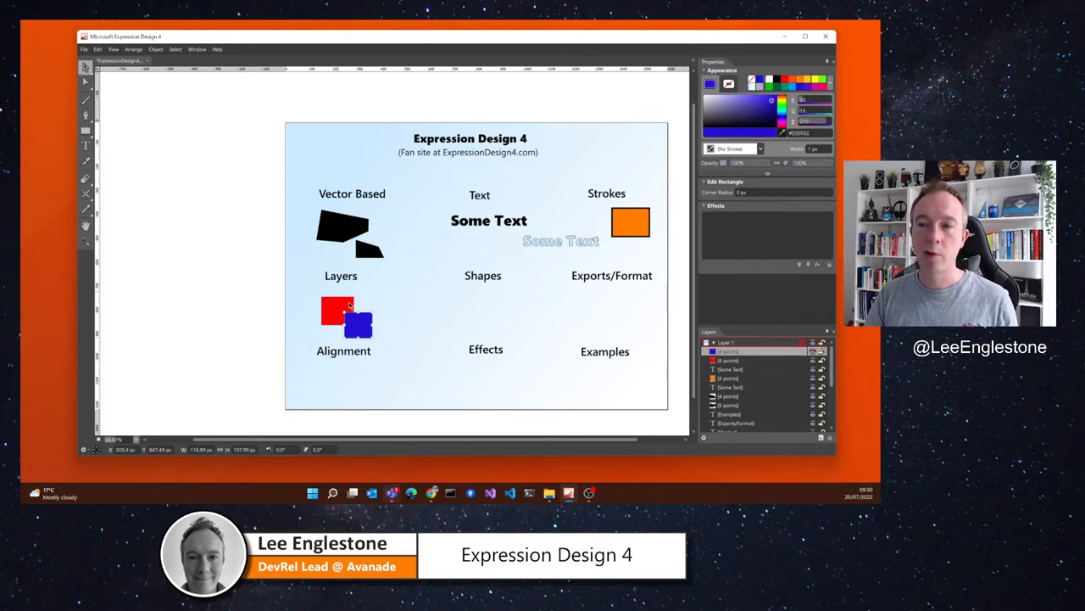
mouse_move(342, 314)
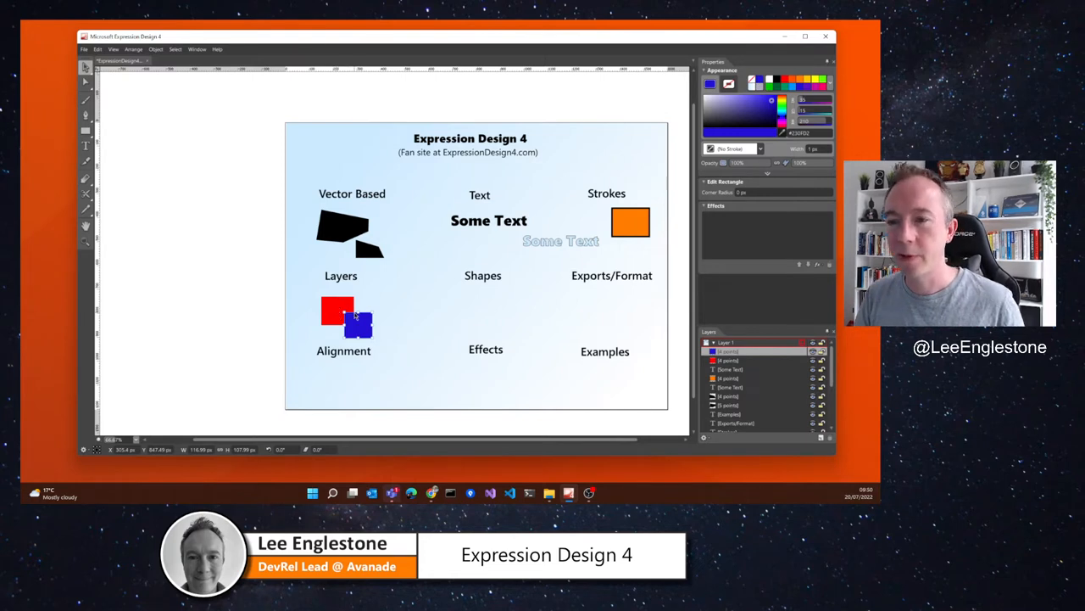
right_click(355, 320)
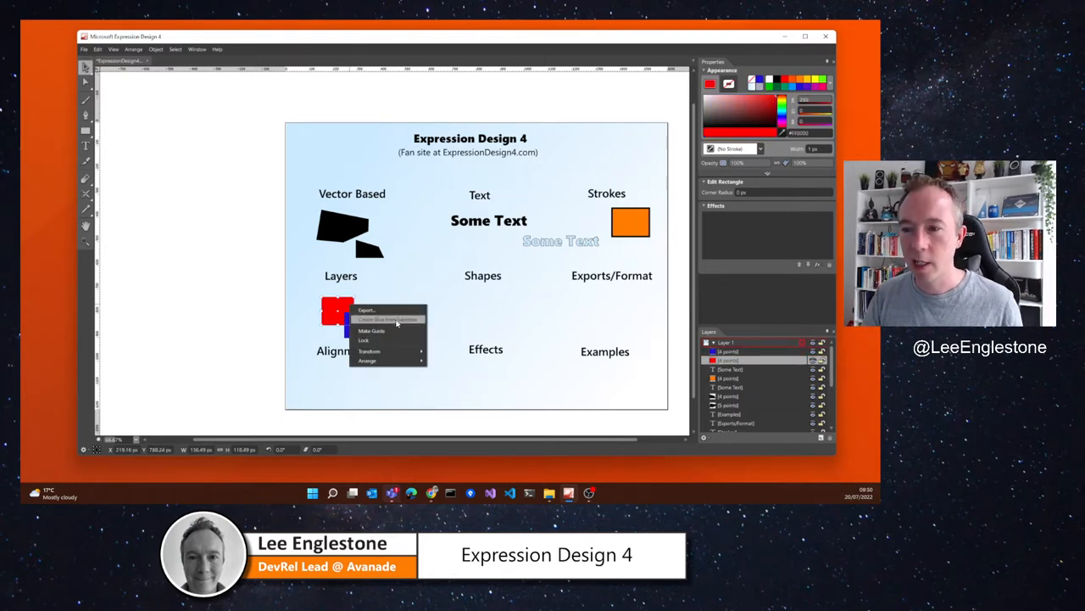
mouse_move(445, 375)
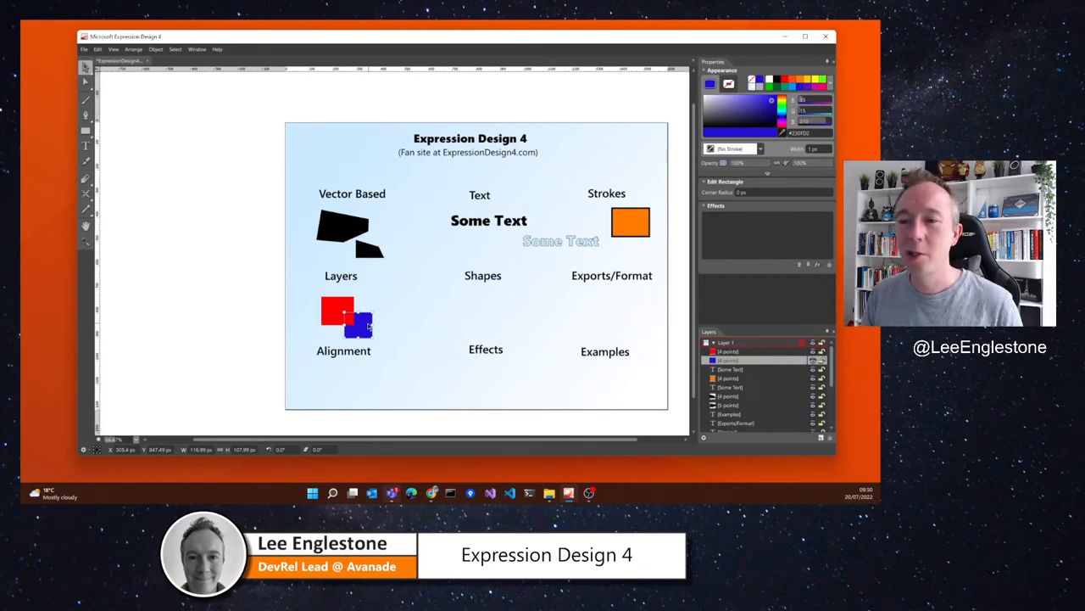
click(338, 312)
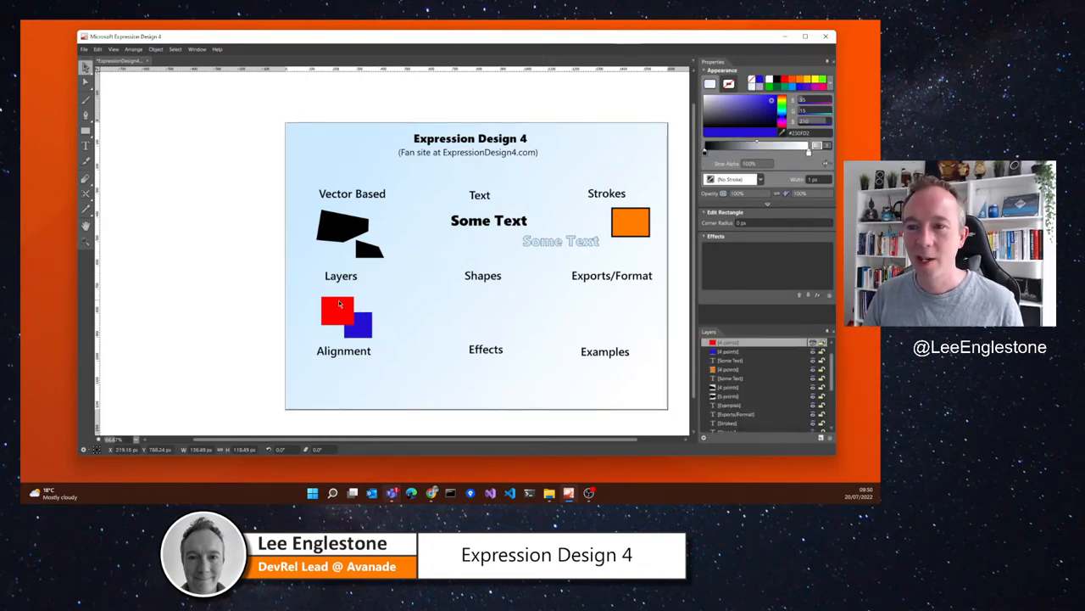
Draw a yellow square on a new layer overlapping the red and blue squares
click(337, 314)
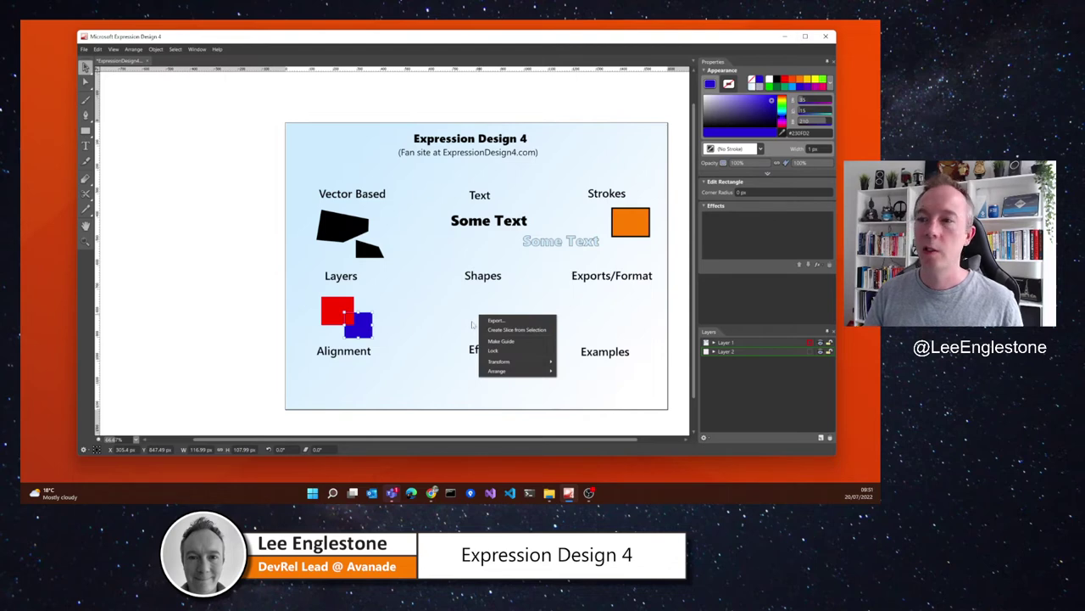
click(359, 325)
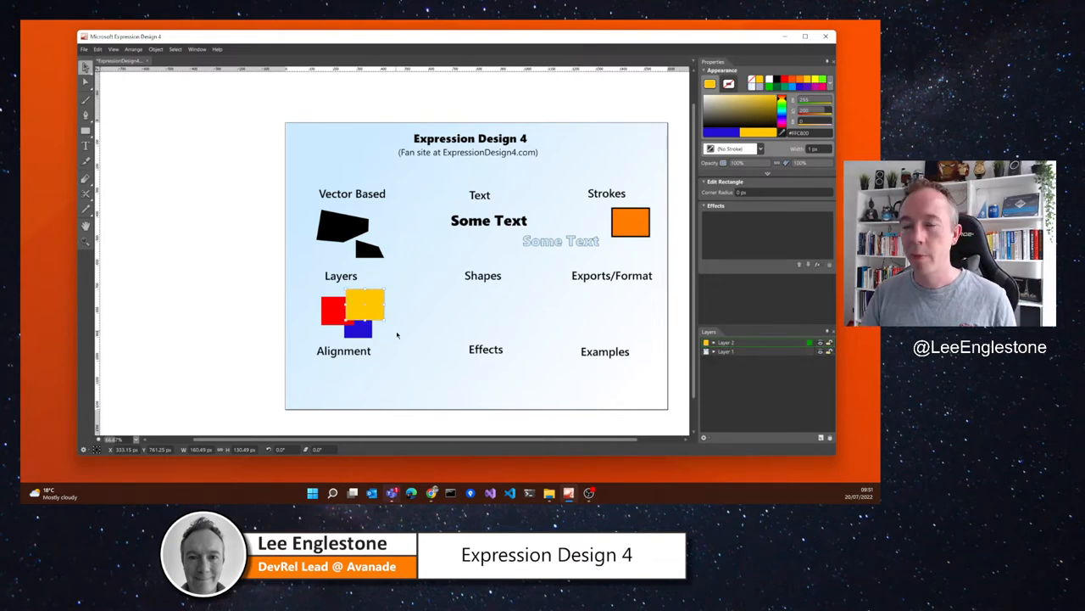
click(366, 305)
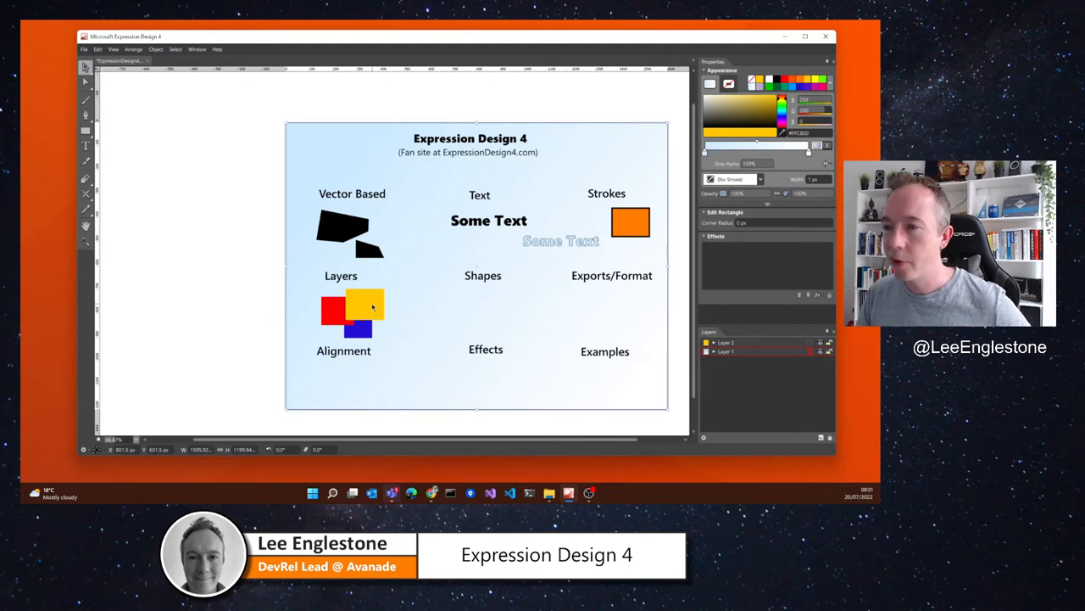
Draw a dark green square under Shapes with a semi-transparent light green circle overlapping it
click(367, 305)
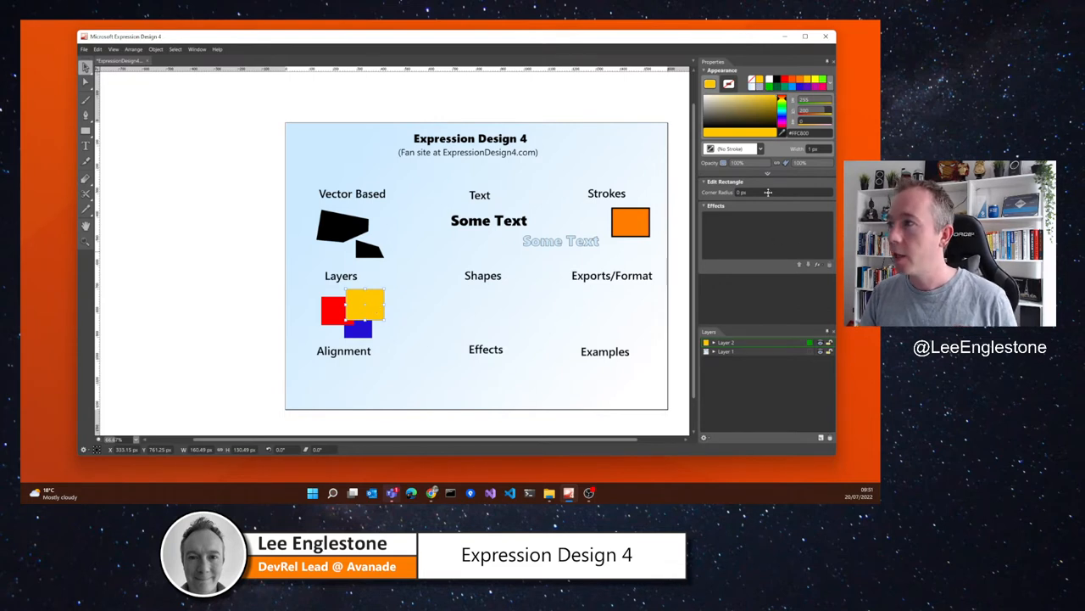
mouse_move(734, 163)
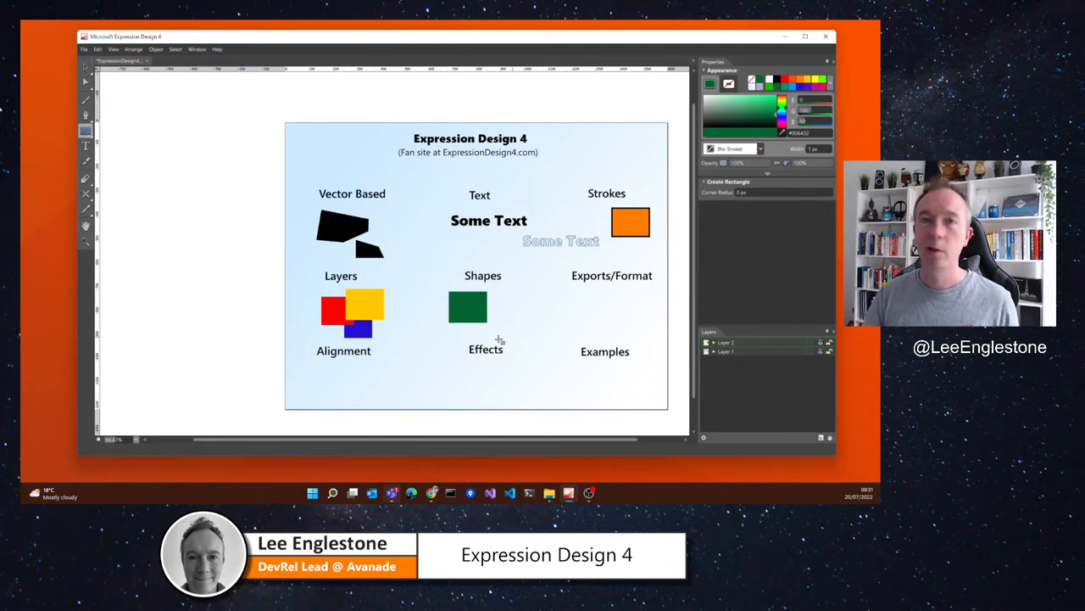
click(85, 131)
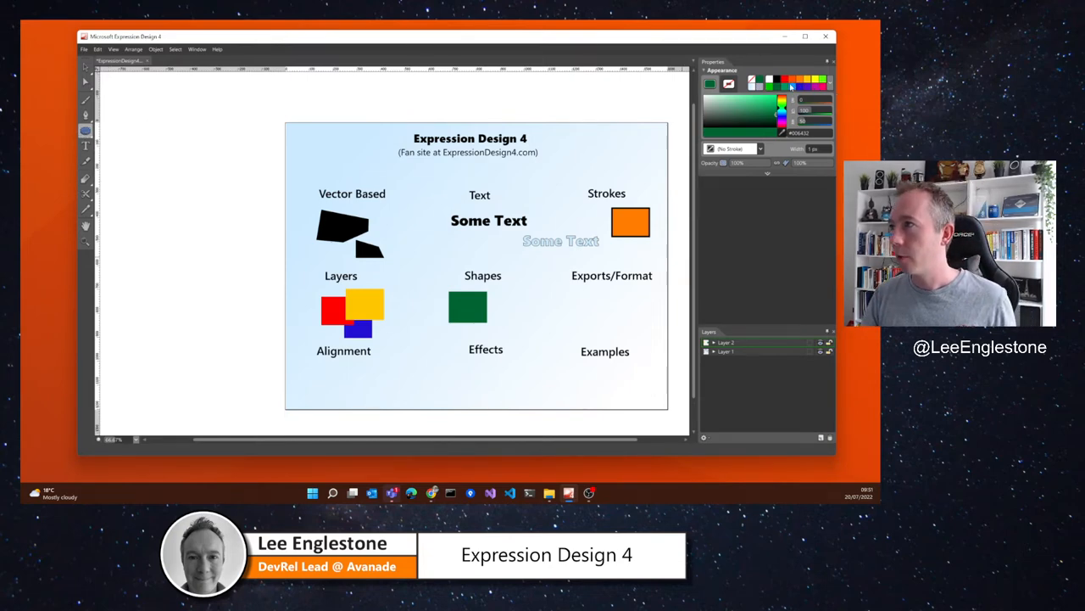
click(468, 305)
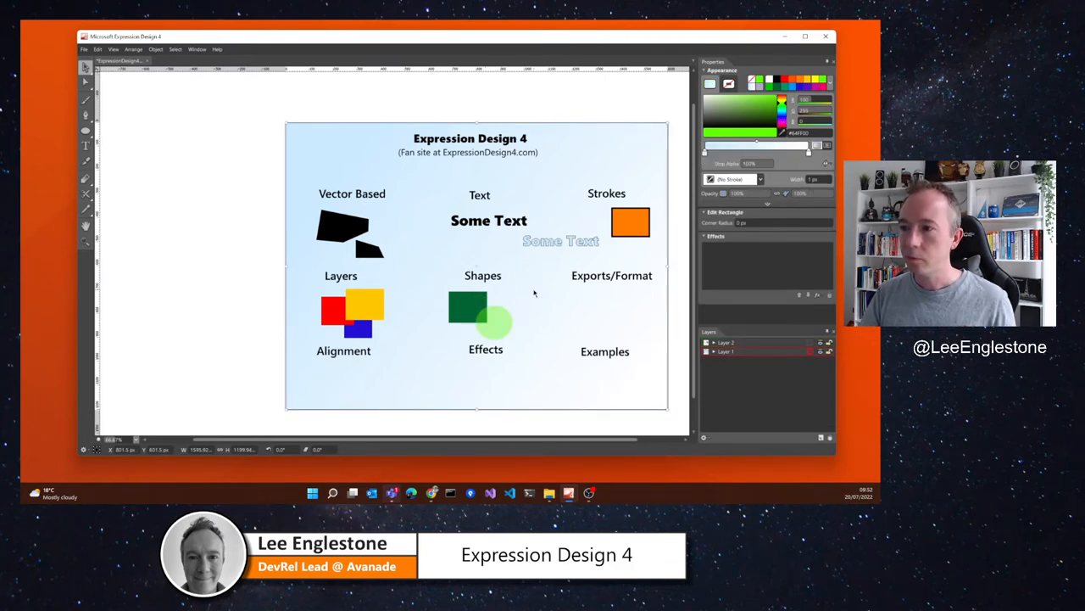
click(468, 307)
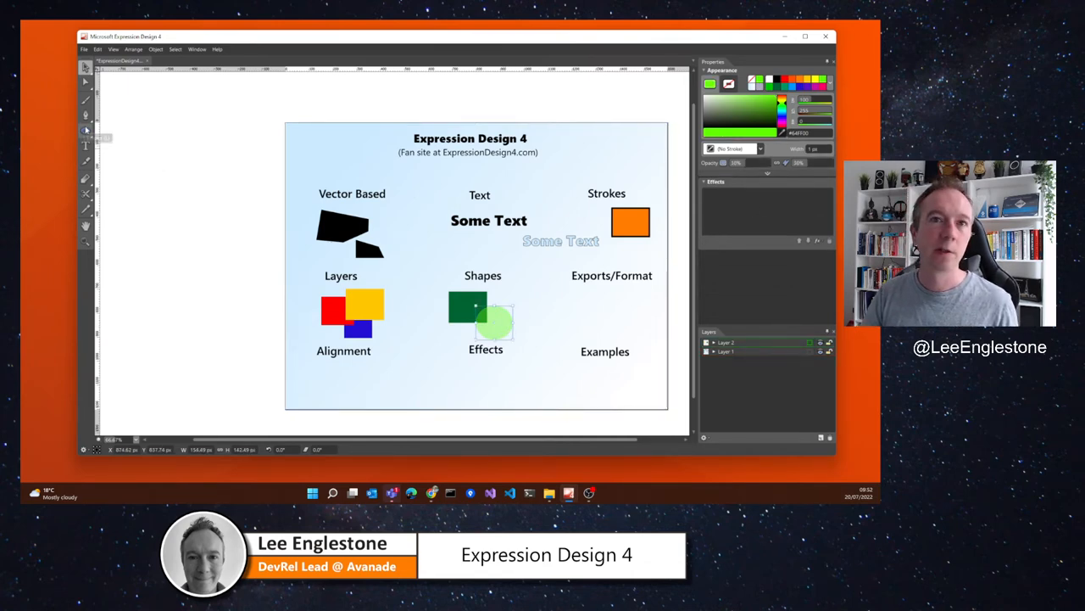
Round the corners of the dark green square via its Corner Radius property
click(468, 313)
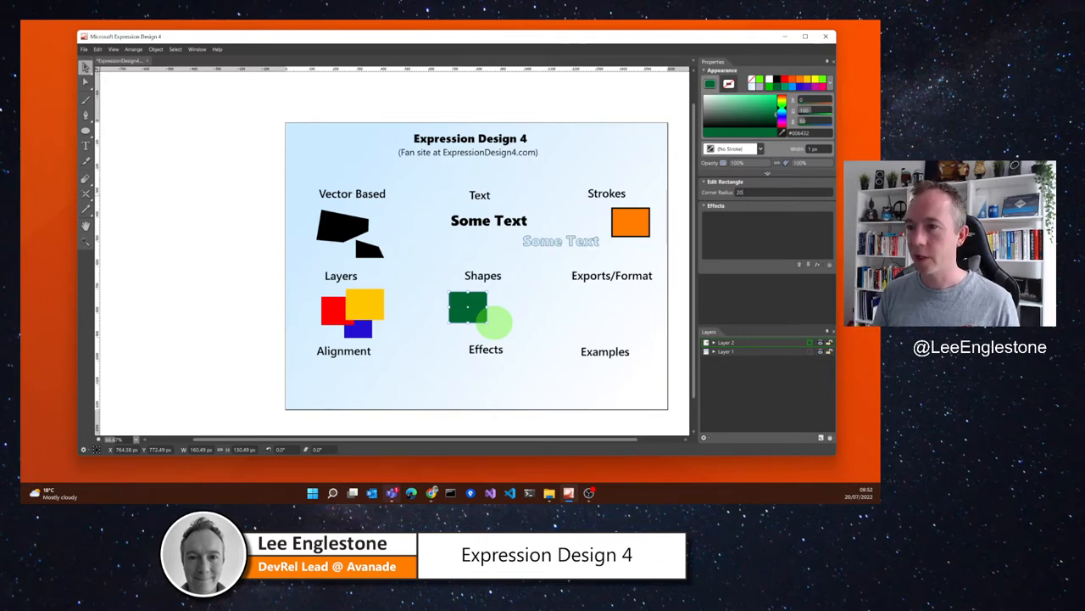
click(468, 305)
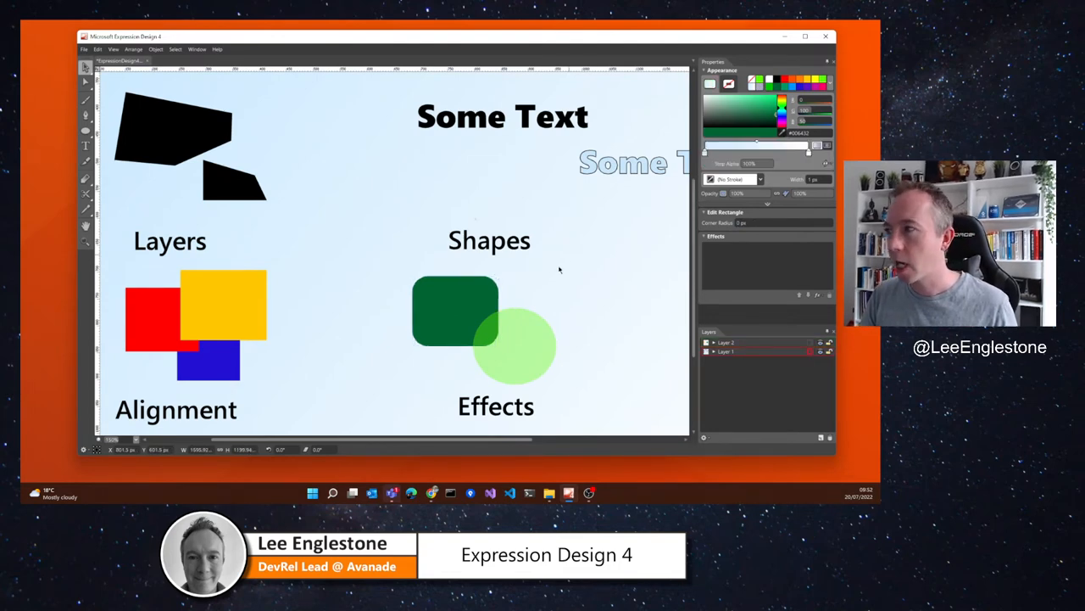
click(454, 310)
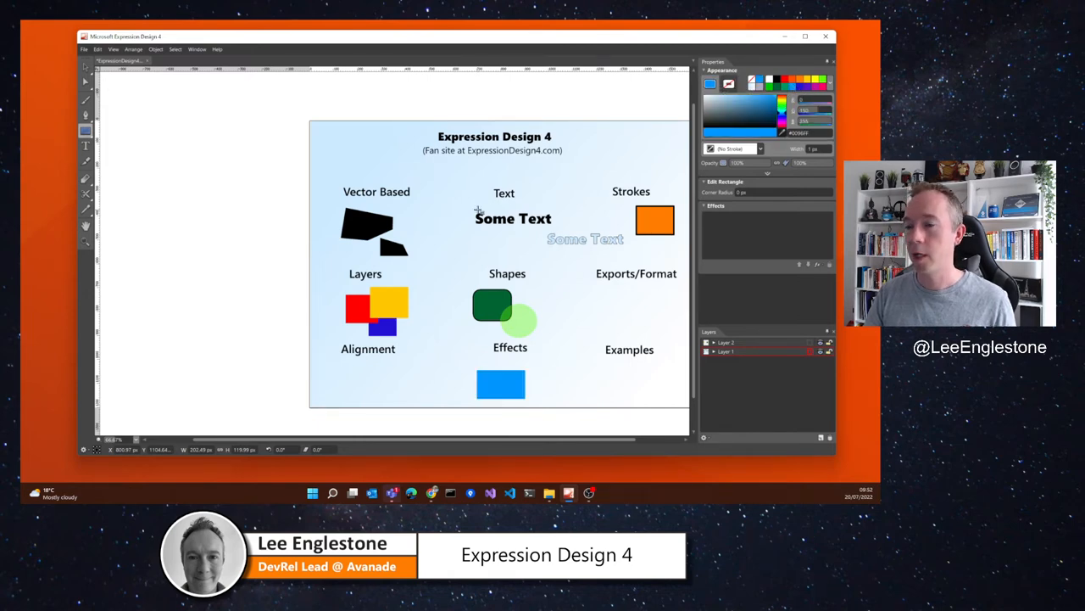
Position the blue rectangle under Effects and give it a Drop Shadow effect
click(500, 384)
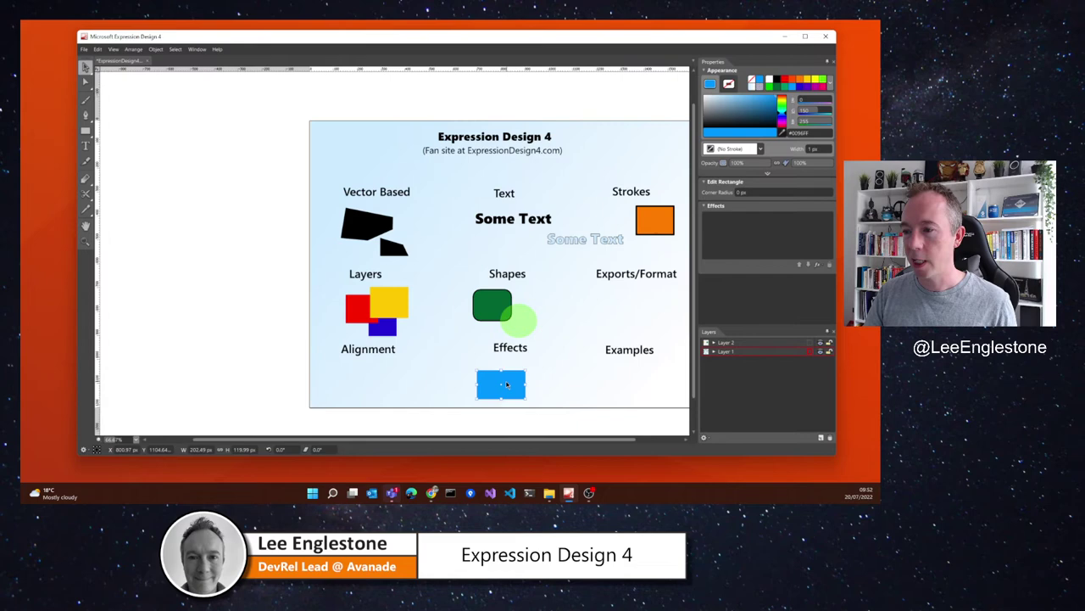
drag(502, 383, 498, 375)
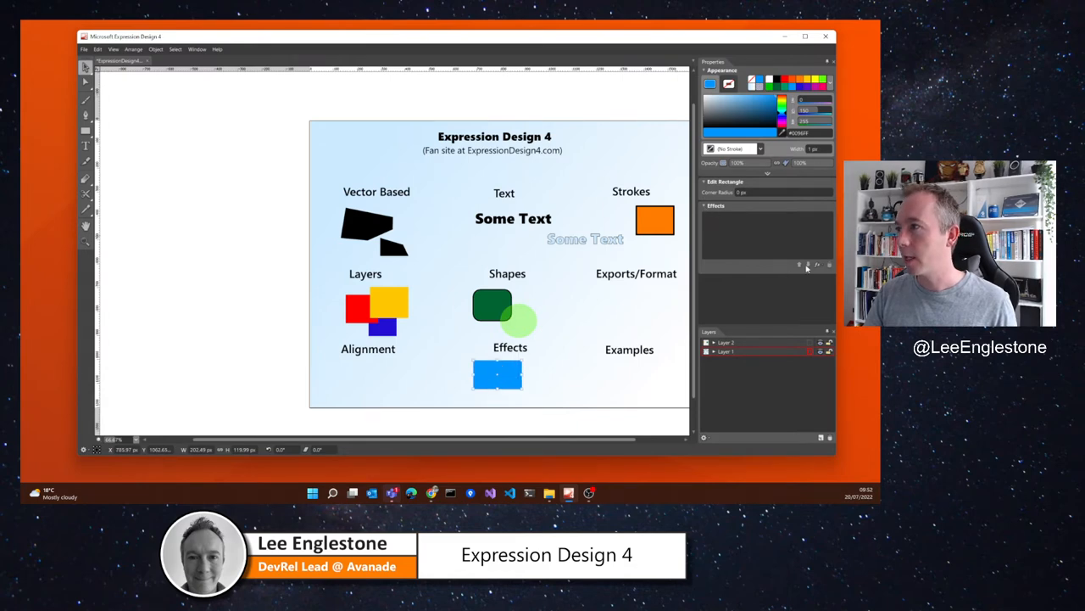
click(817, 264)
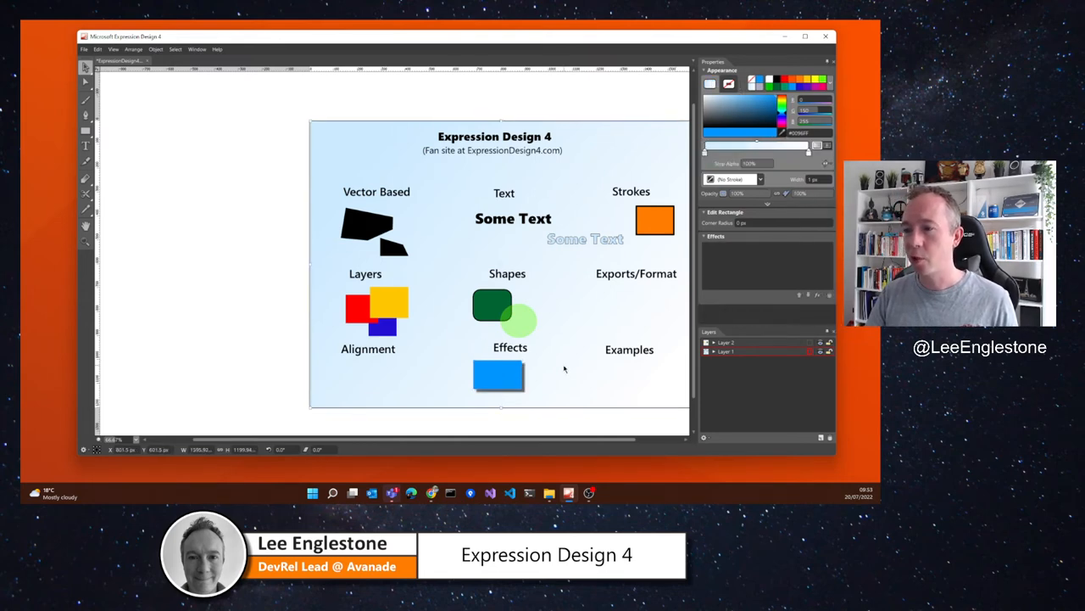
click(499, 377)
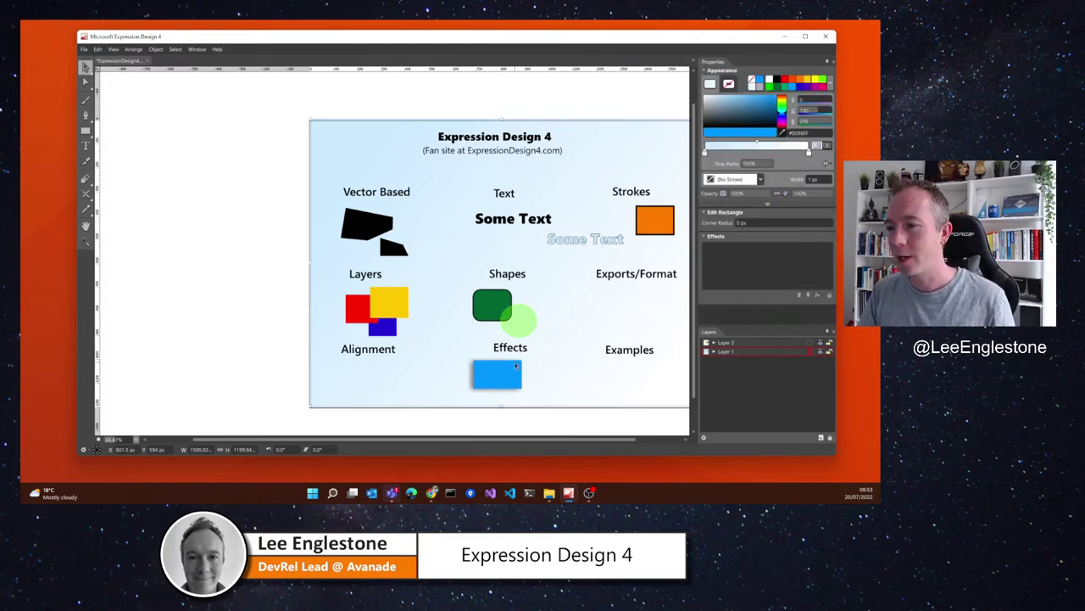
click(497, 375)
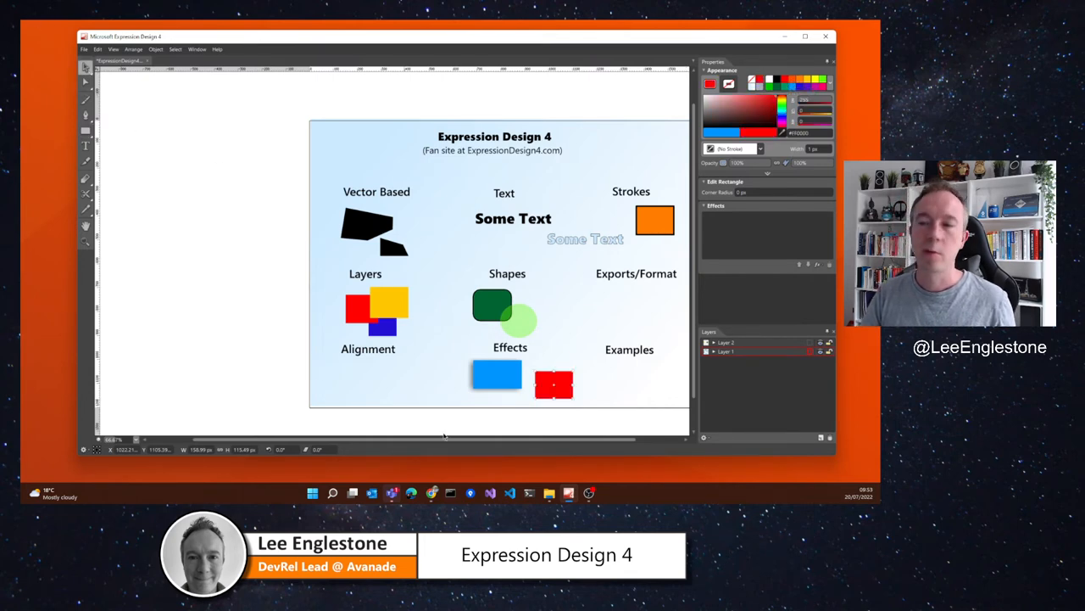
Apply a Bevel effect to the red rectangle, then reselect the blue one
click(807, 265)
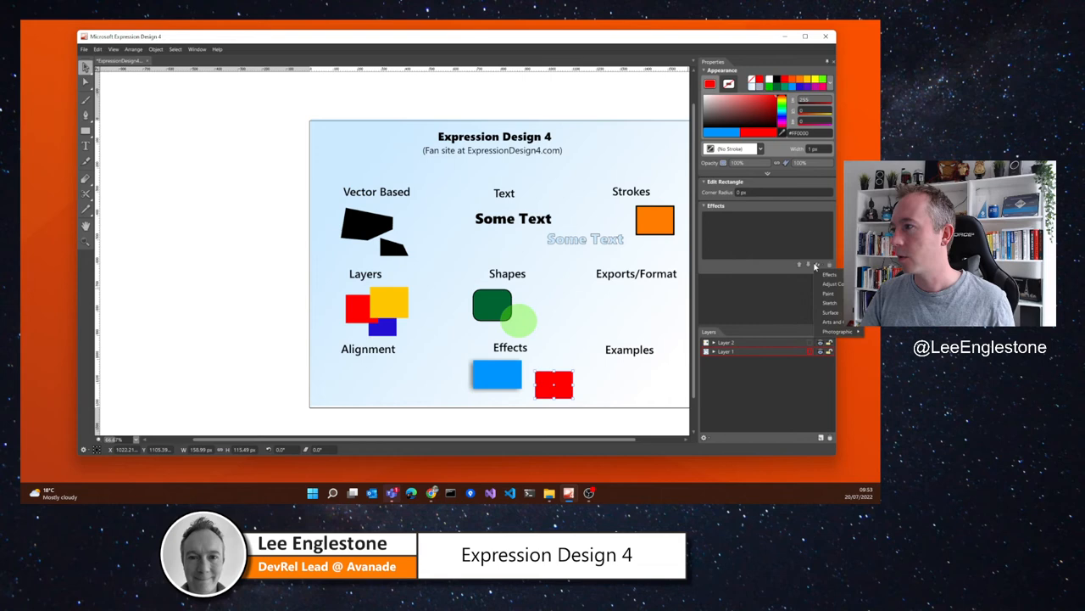
click(829, 273)
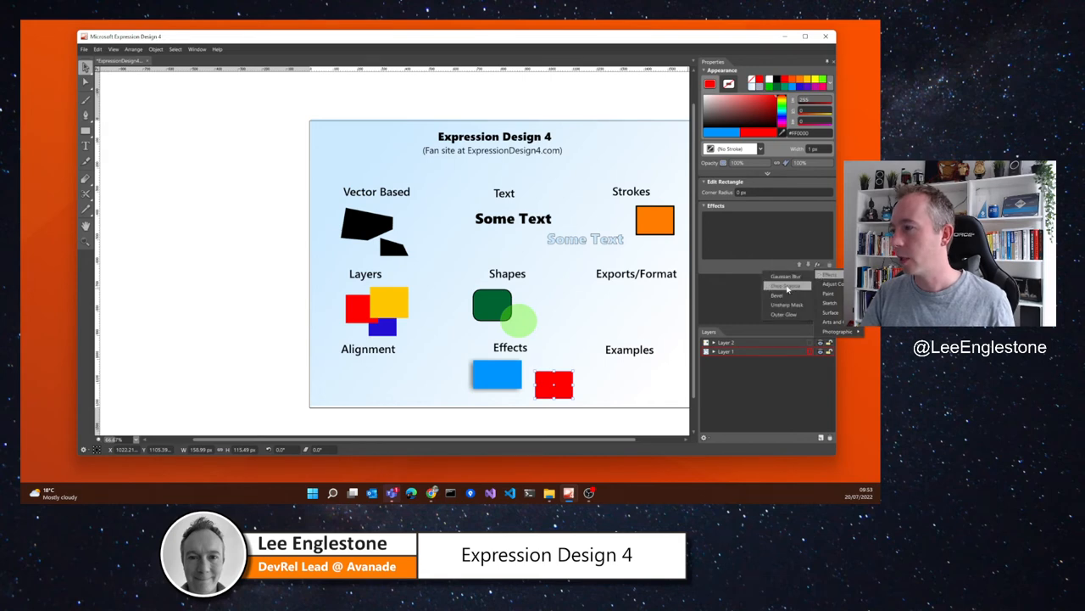
click(777, 295)
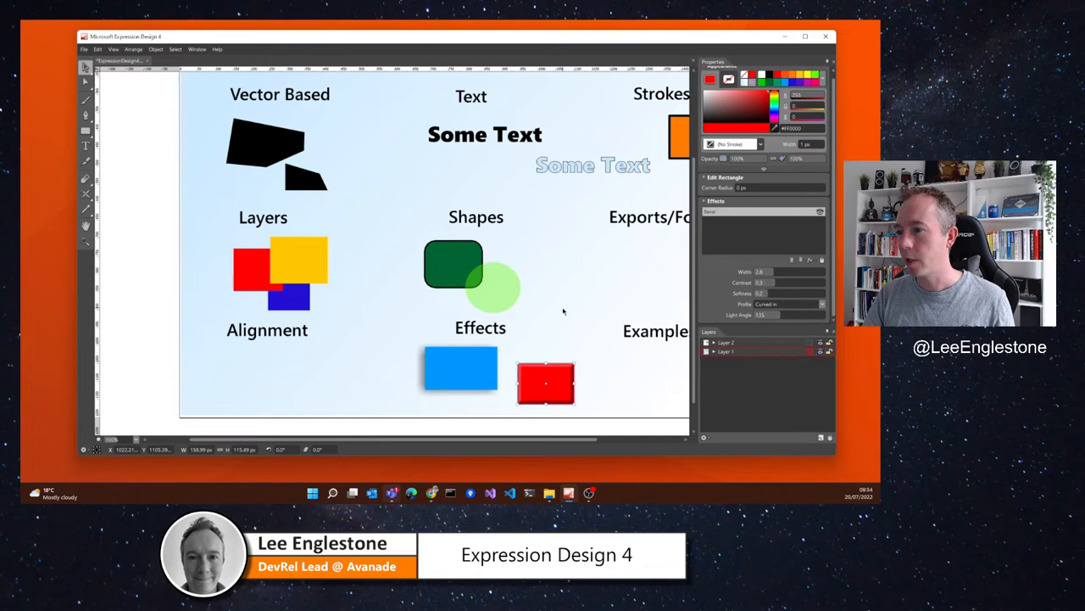
click(546, 383)
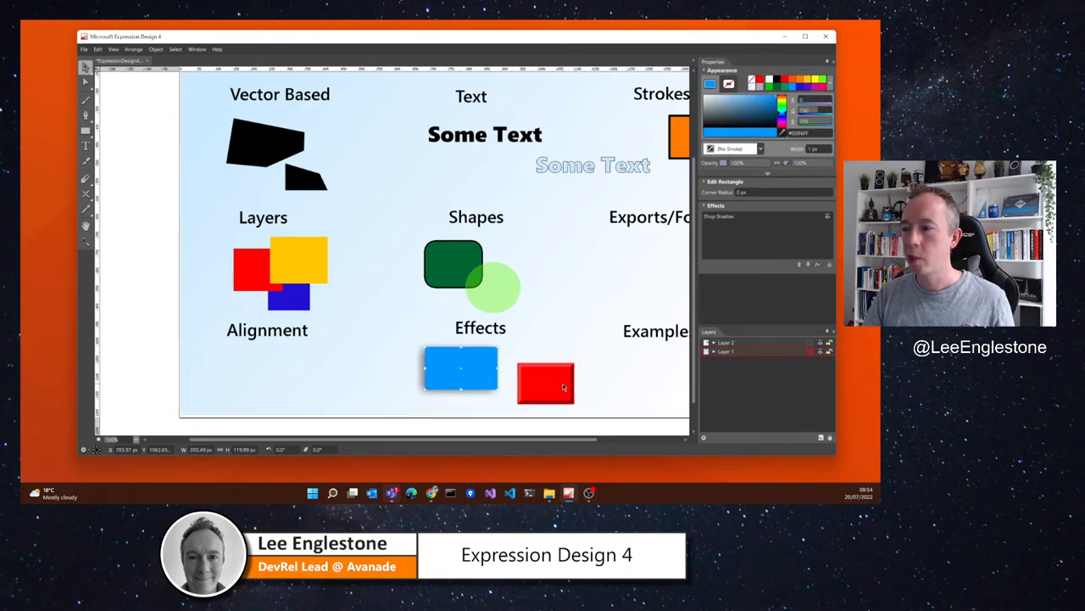
mouse_move(627, 308)
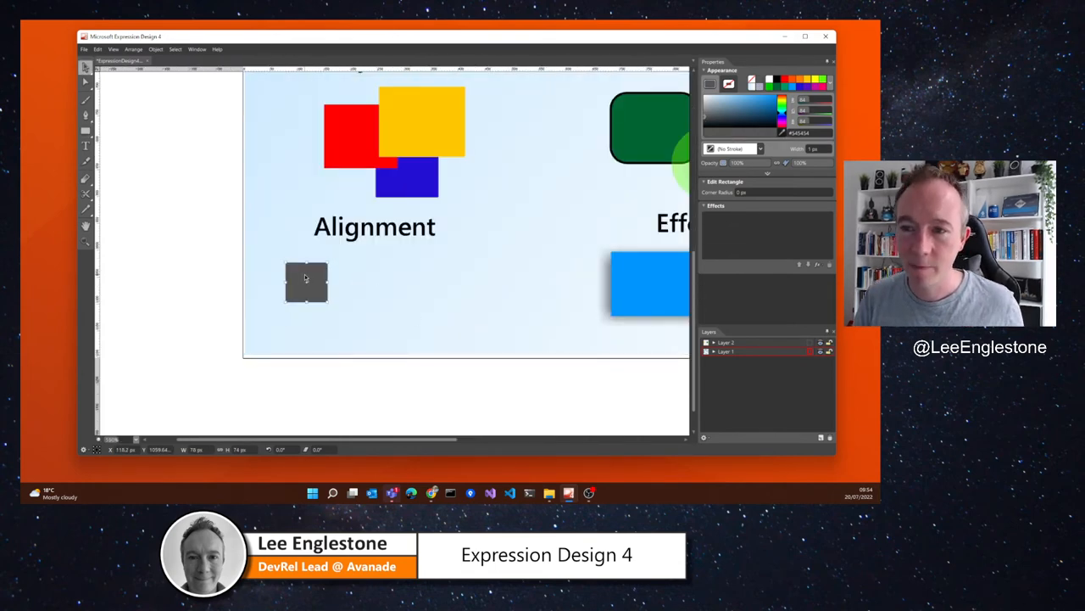
mouse_move(358, 269)
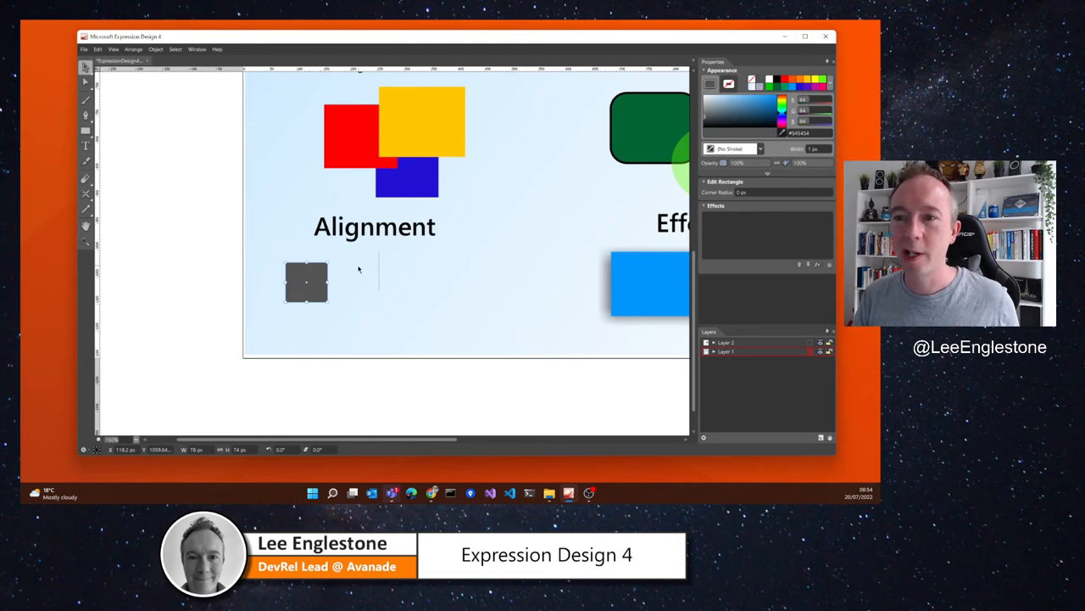
Place five grey square copies scattered beneath the Alignment label
drag(305, 282, 363, 270)
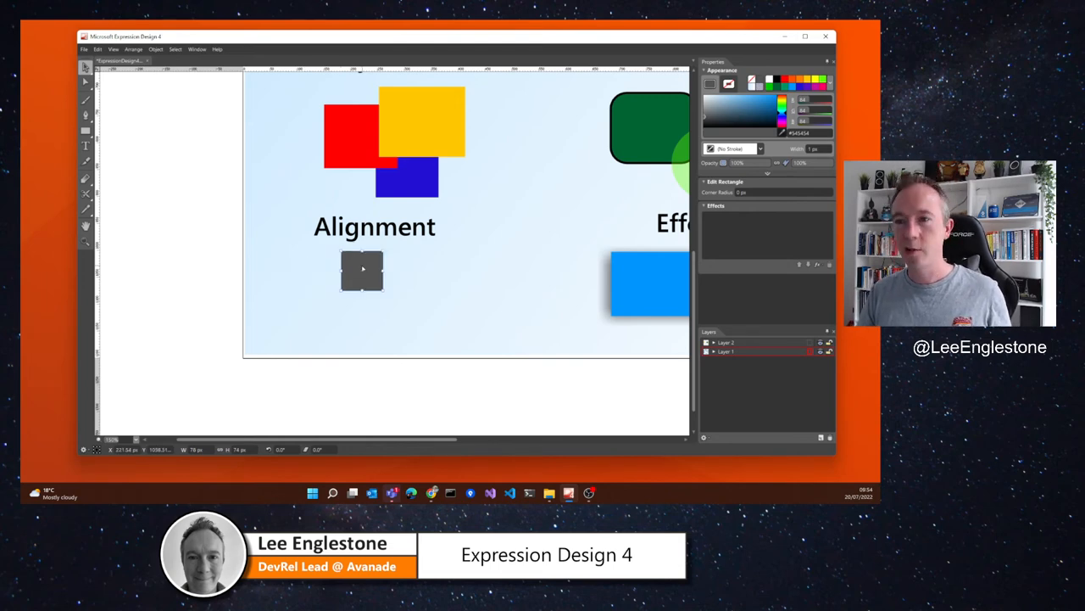
drag(363, 269, 297, 290)
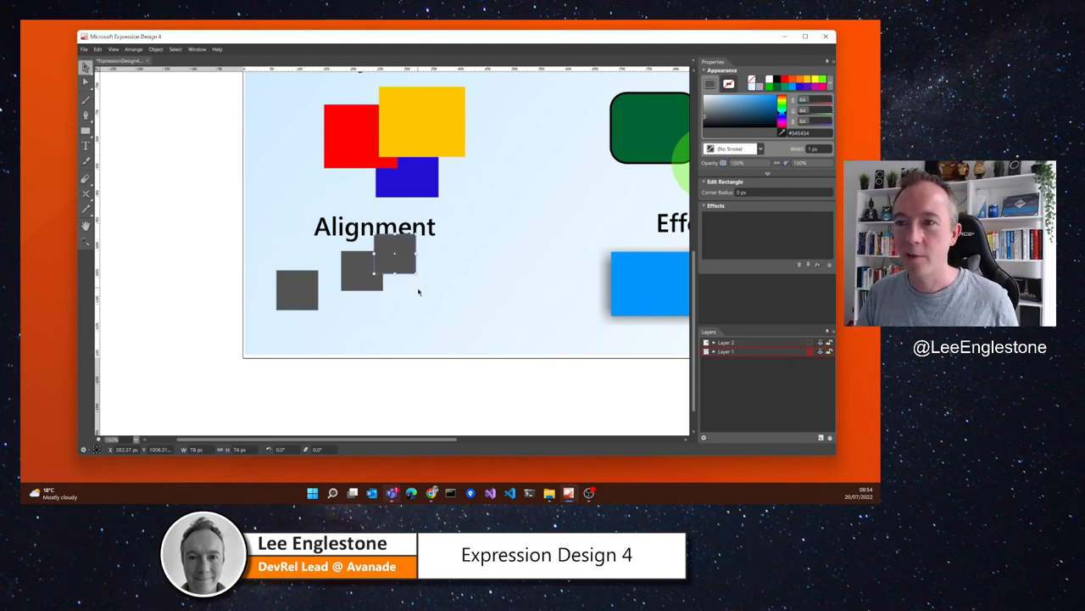
drag(394, 257, 414, 295)
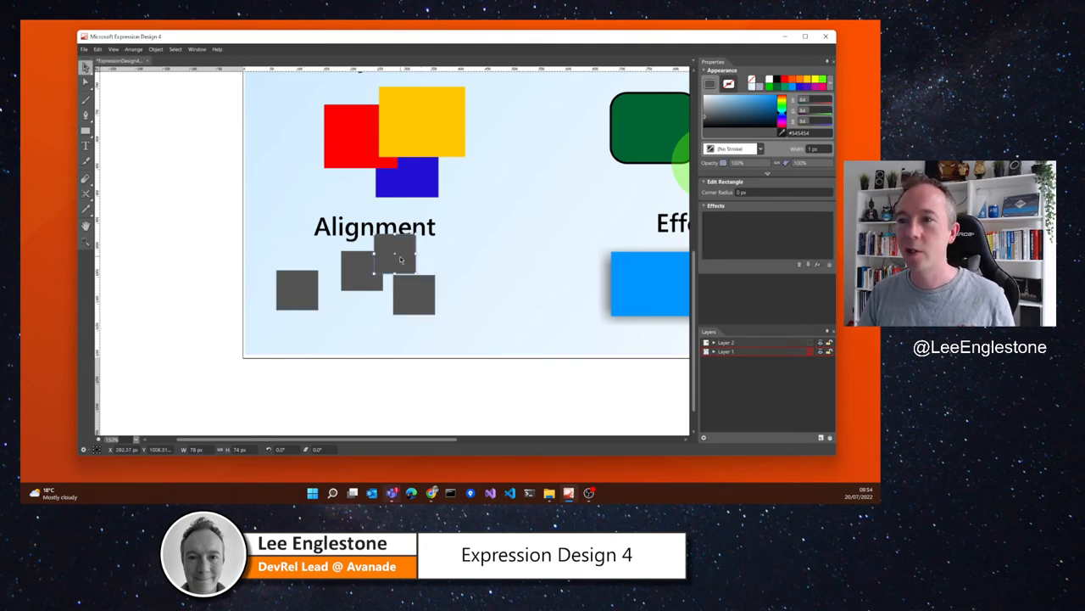
drag(398, 258, 466, 275)
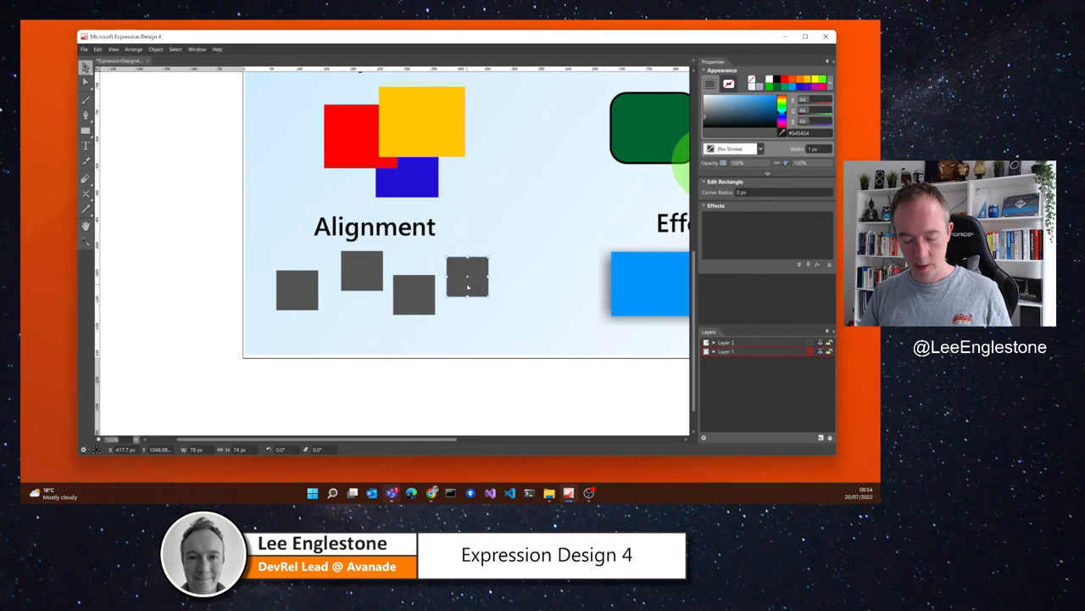
drag(467, 280, 394, 254)
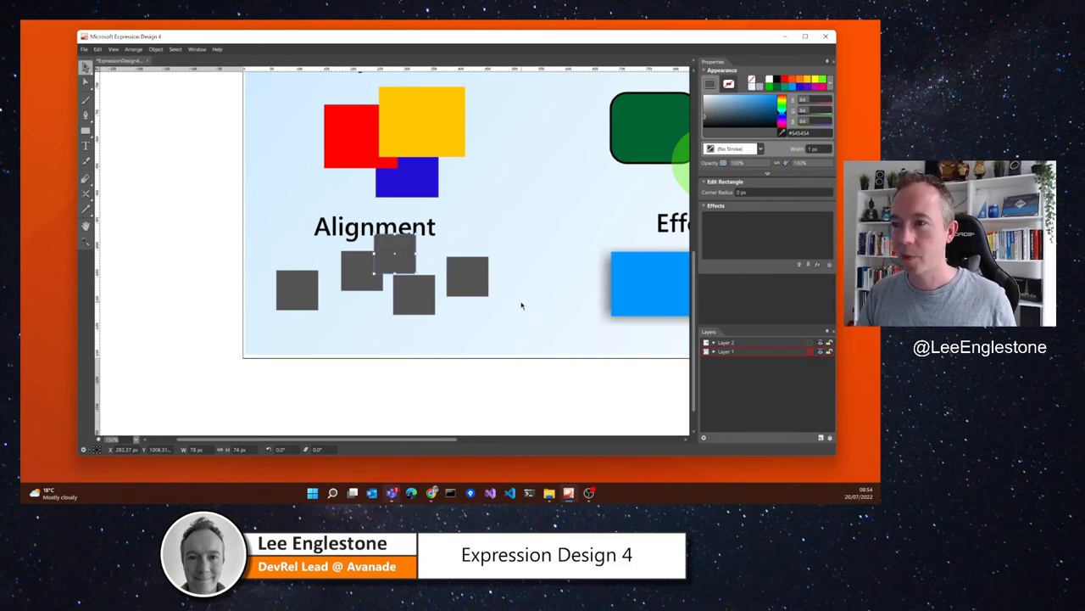
drag(394, 255, 519, 305)
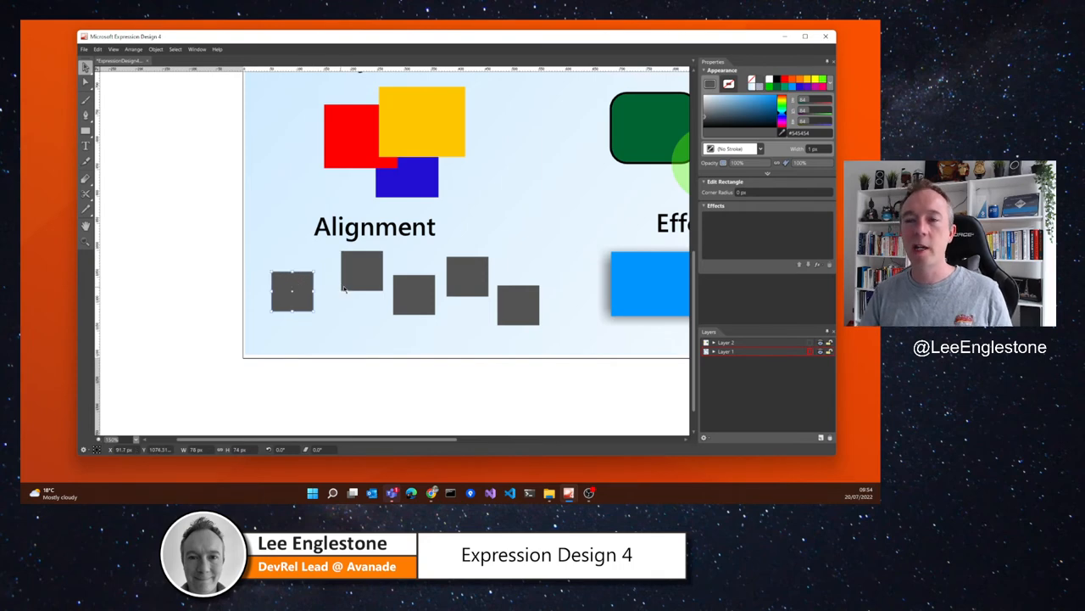
Align the five grey squares along one edge into an evenly spaced row
click(292, 292)
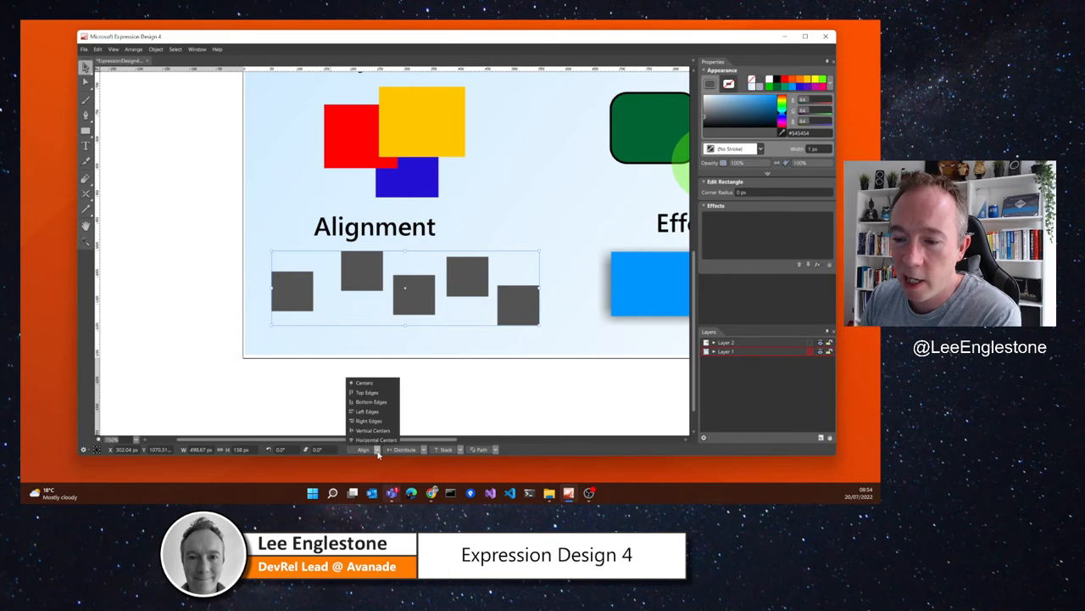
click(373, 431)
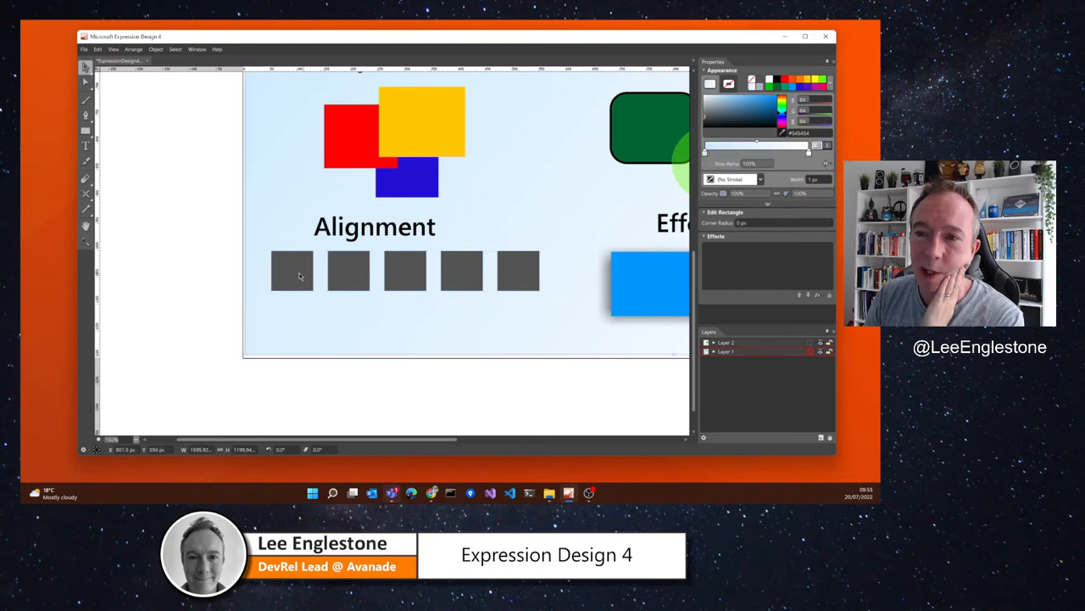
click(291, 269)
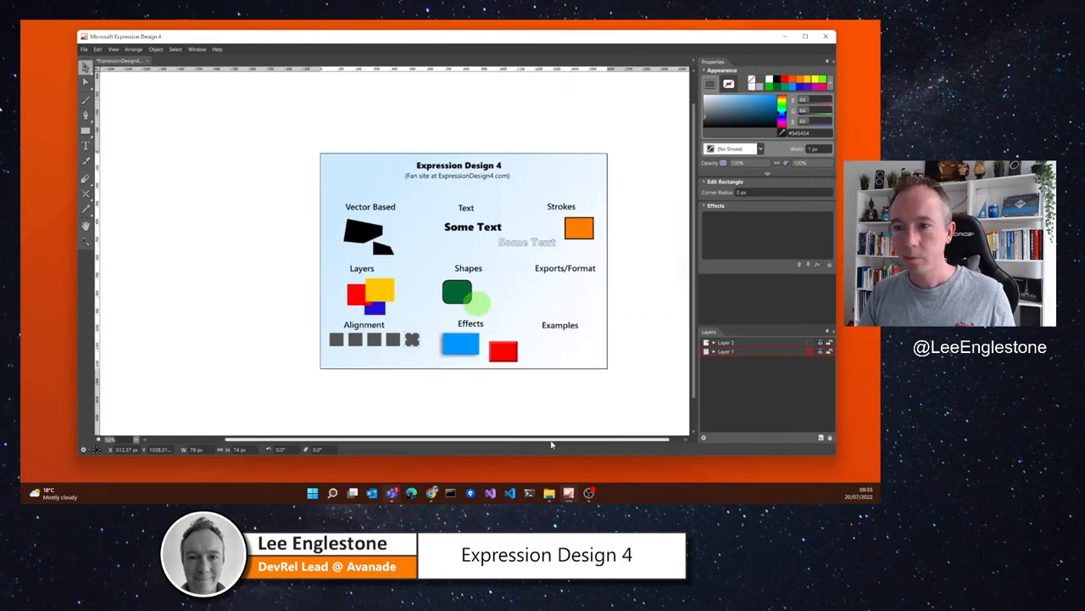
mouse_move(516, 415)
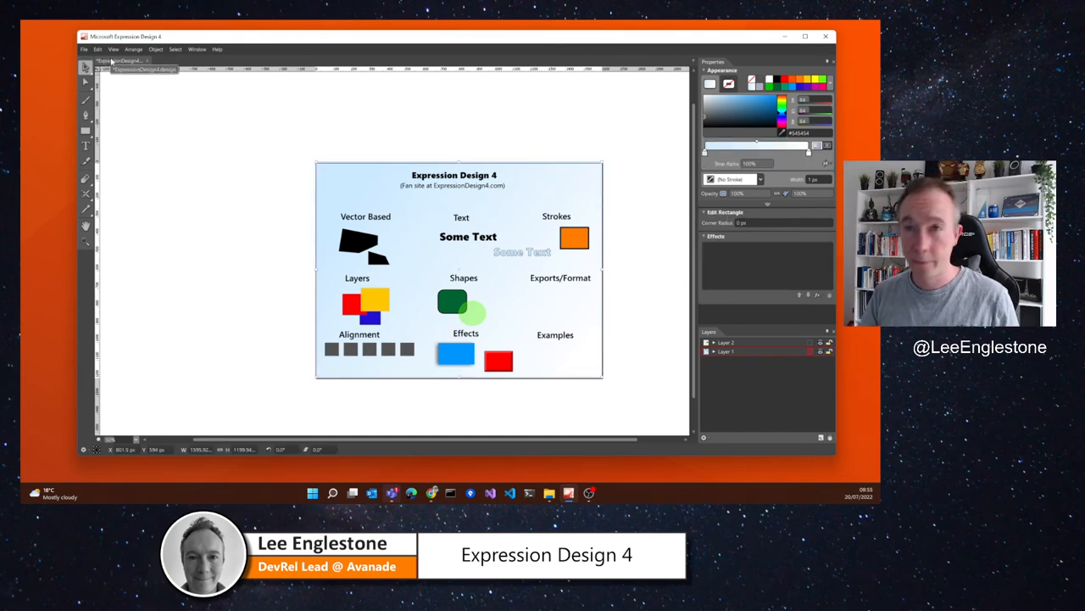
mouse_move(118, 61)
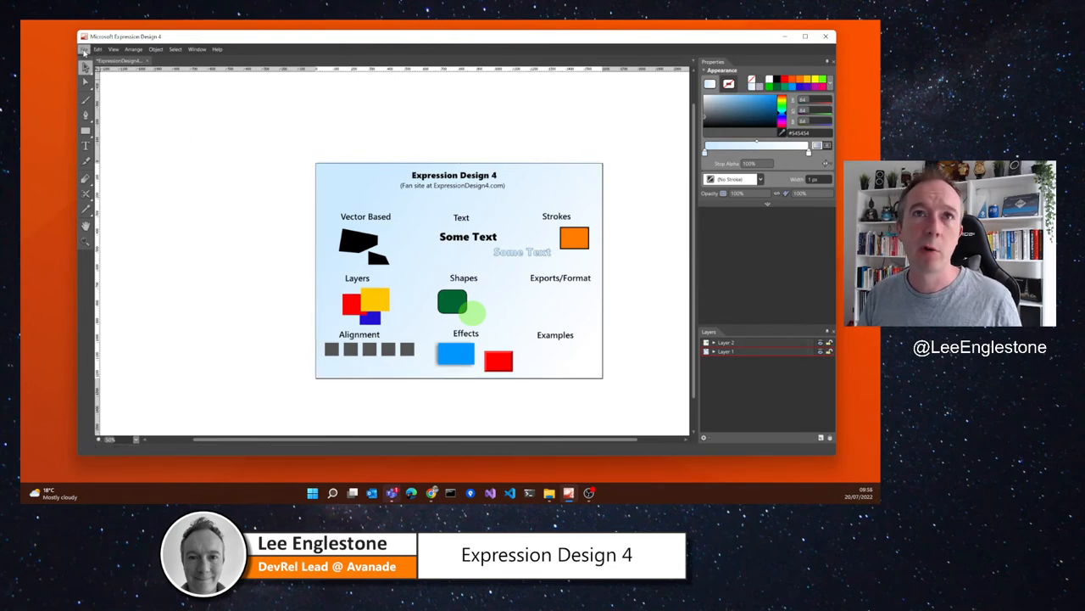
Start File > Export for the whole overview canvas
click(85, 47)
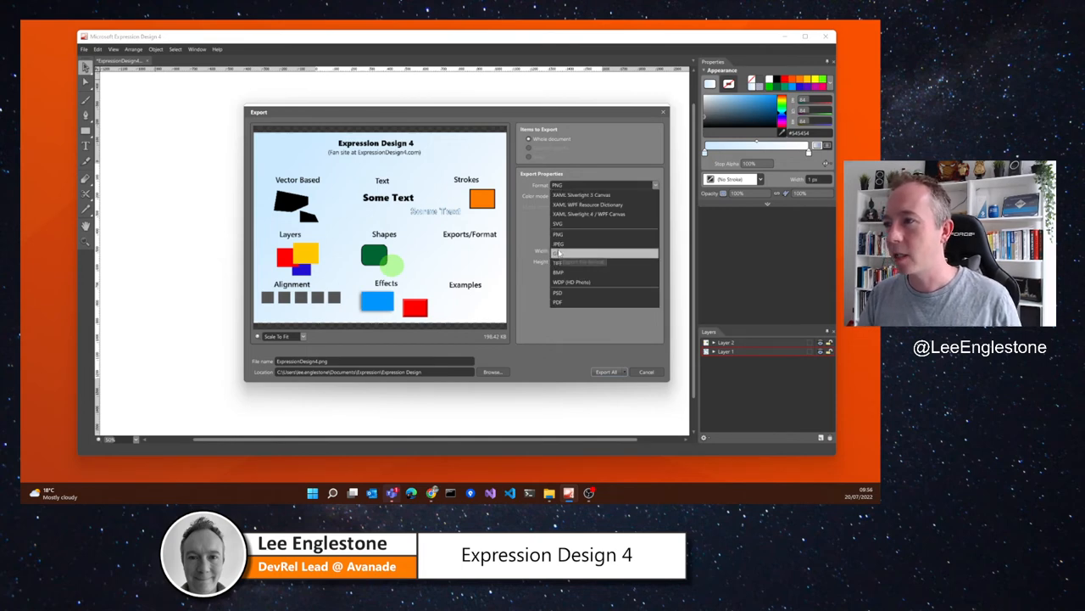
Export the whole canvas as an image with Transparency turned off
click(558, 234)
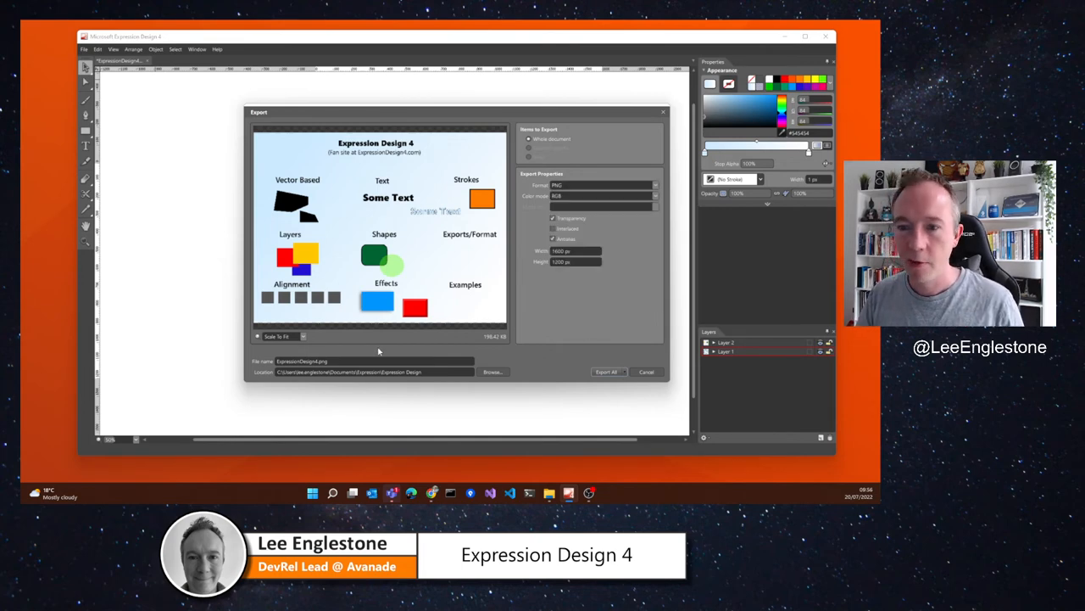
click(646, 372)
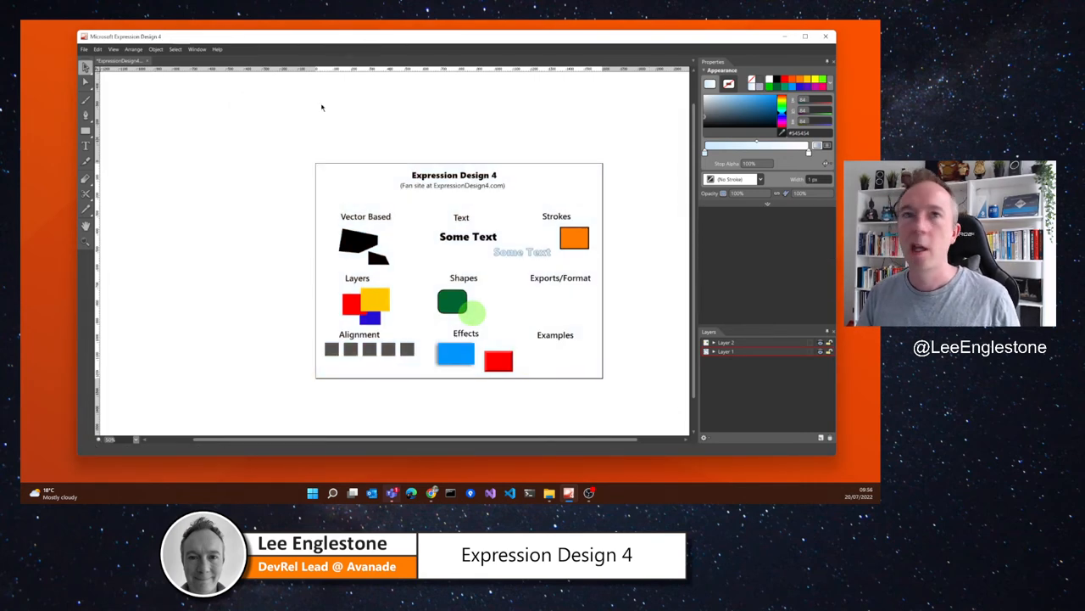
click(85, 47)
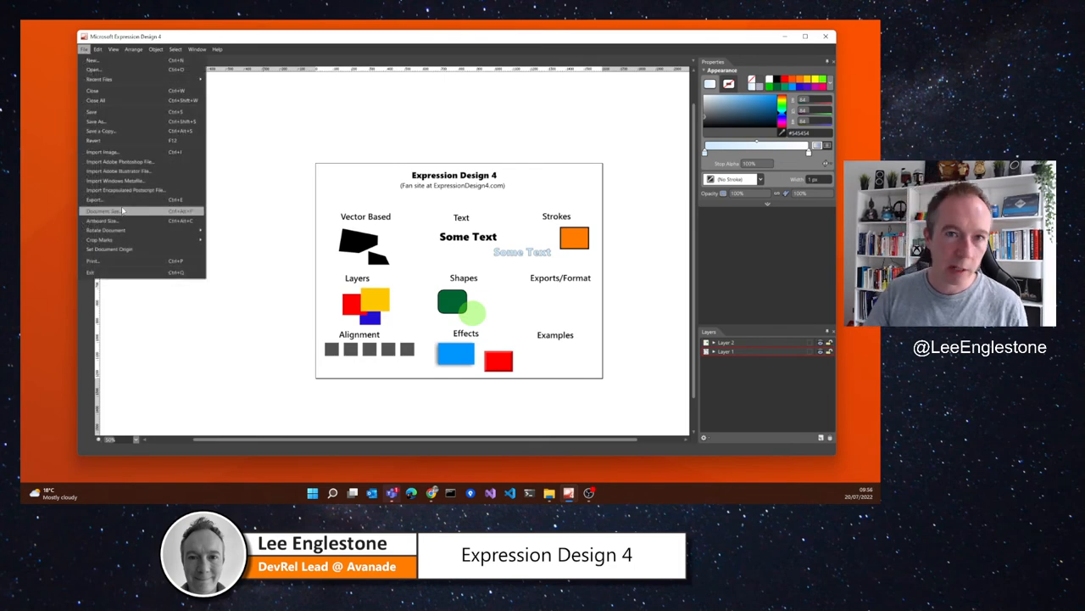
click(95, 198)
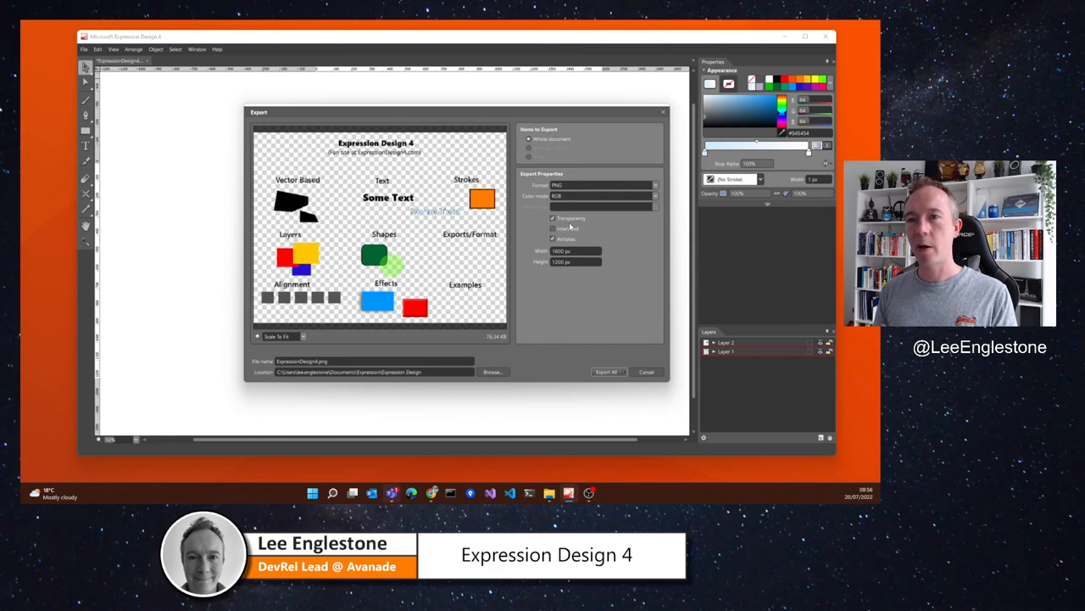
click(553, 217)
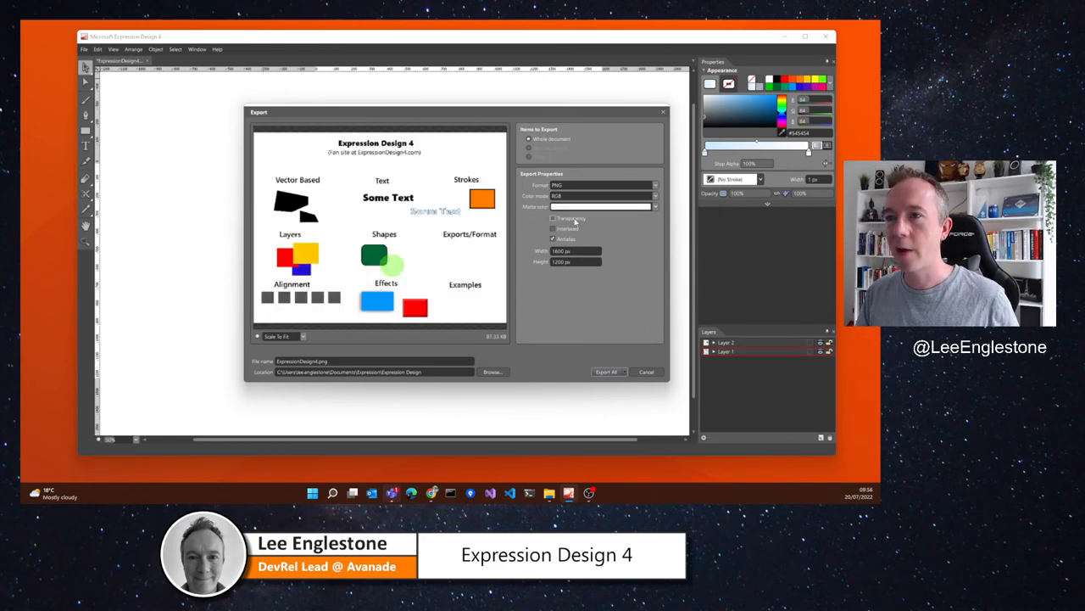
click(553, 217)
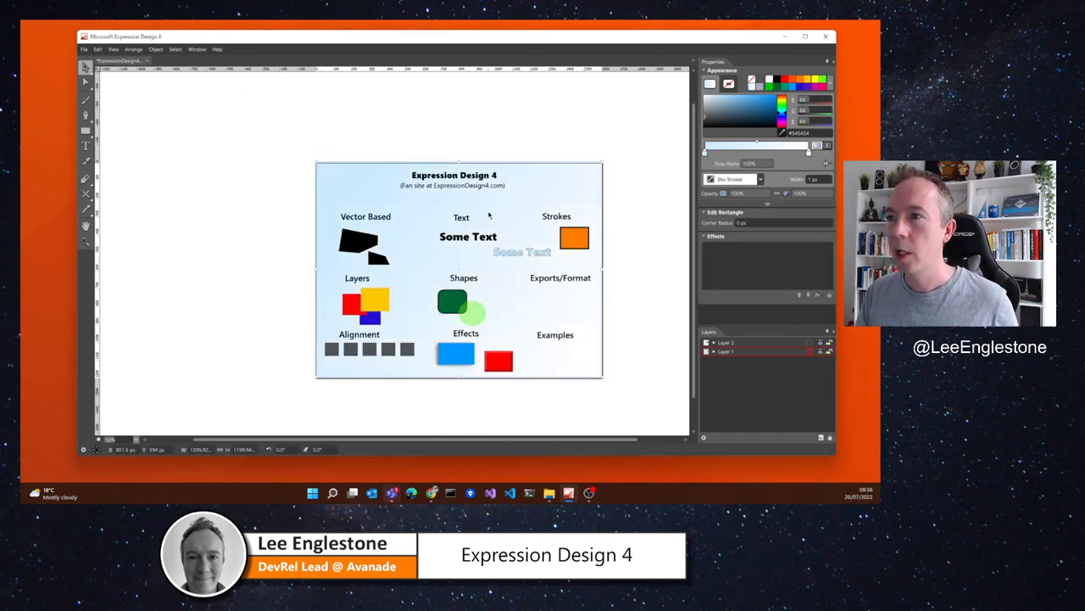
Export only the selected coloured shapes as their own image via Selected objects
click(468, 236)
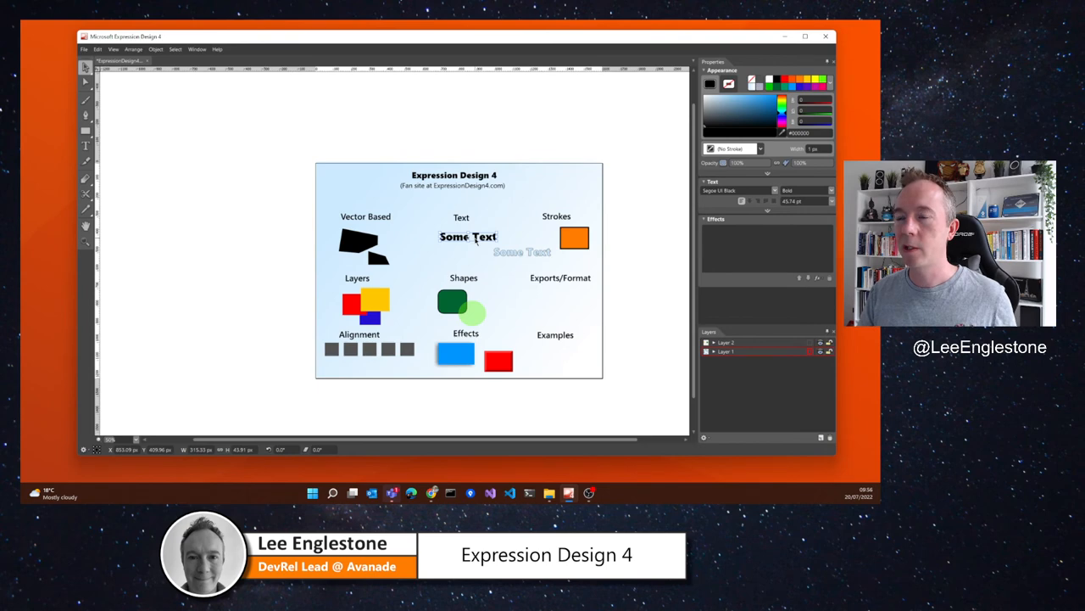
click(85, 47)
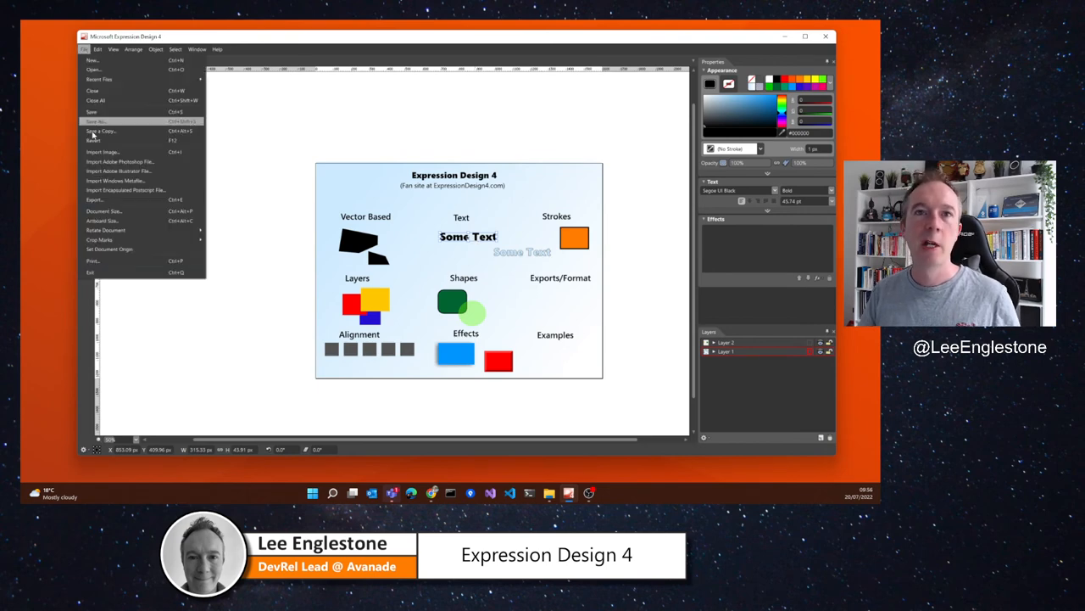
click(95, 200)
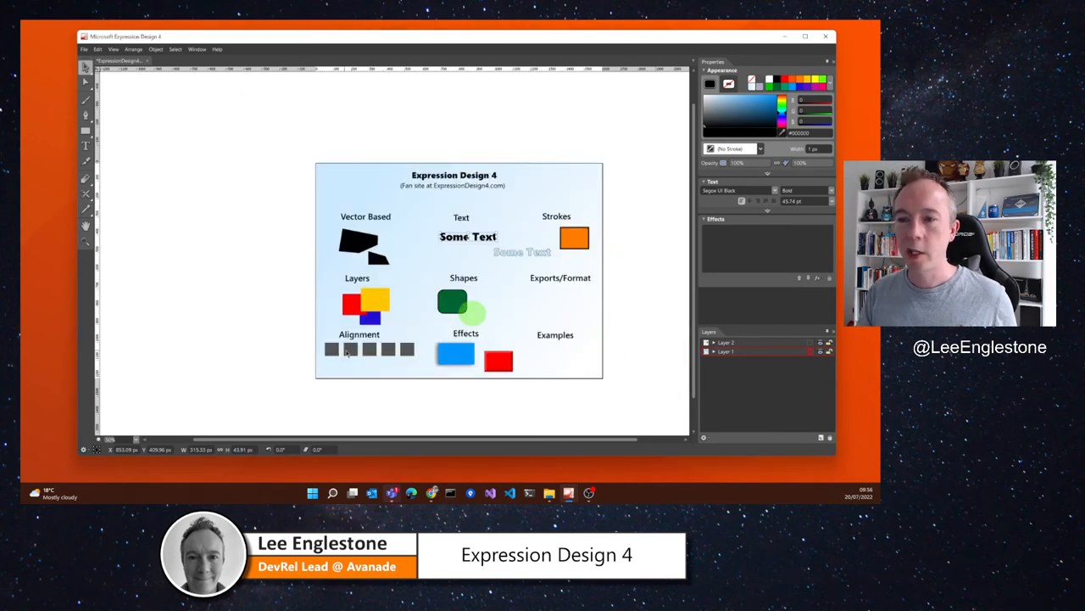
click(364, 303)
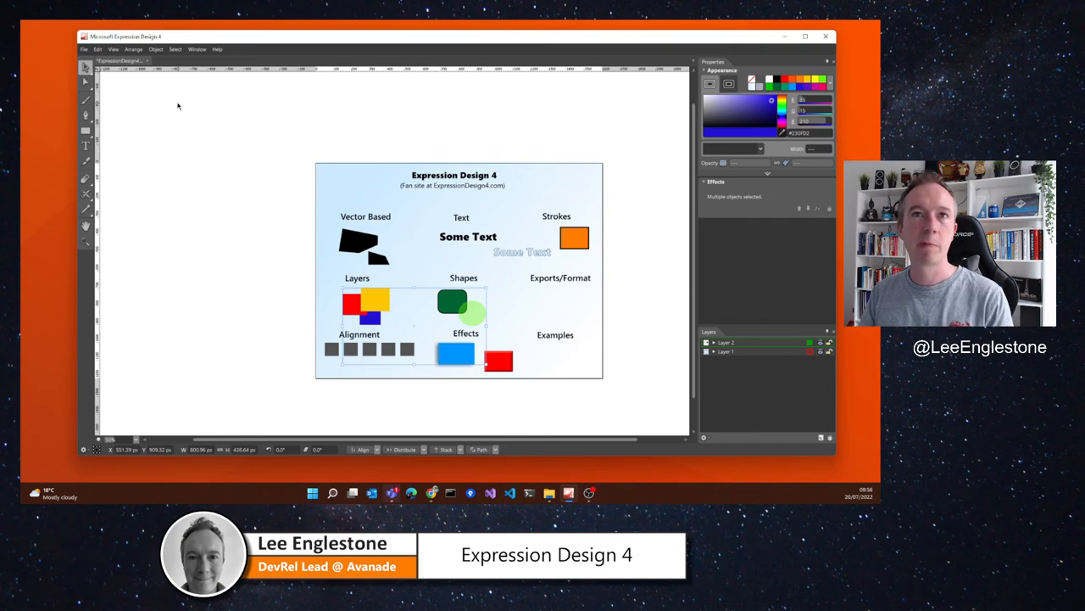
click(85, 49)
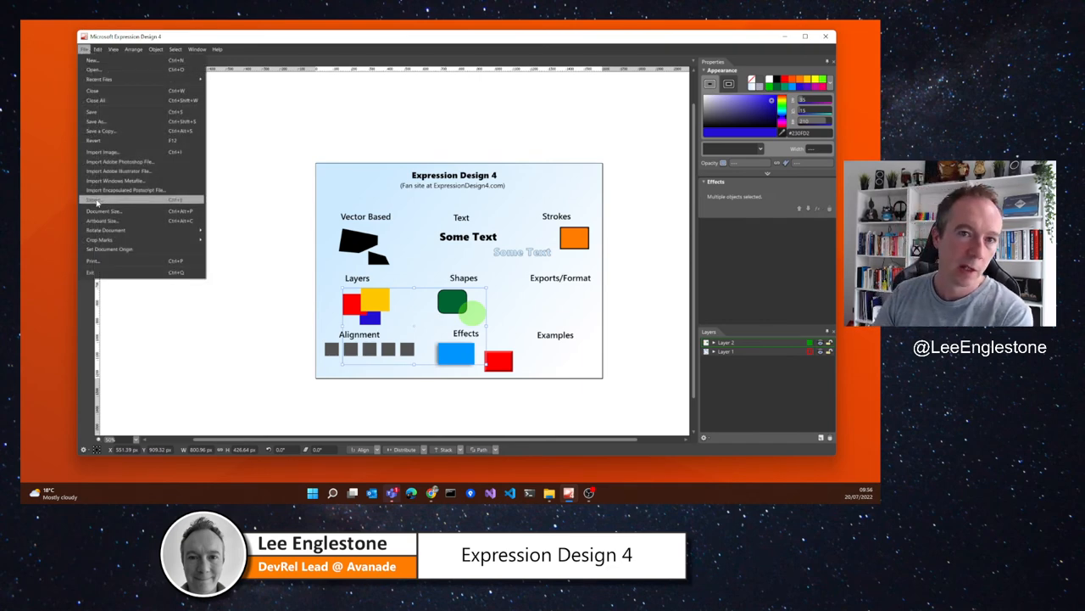
click(94, 200)
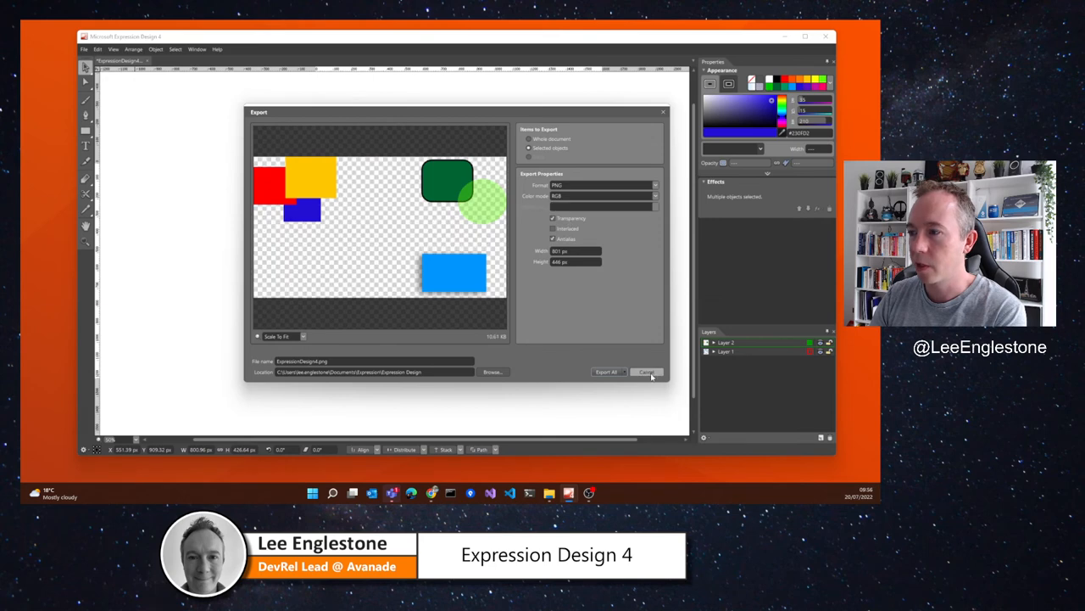
click(648, 371)
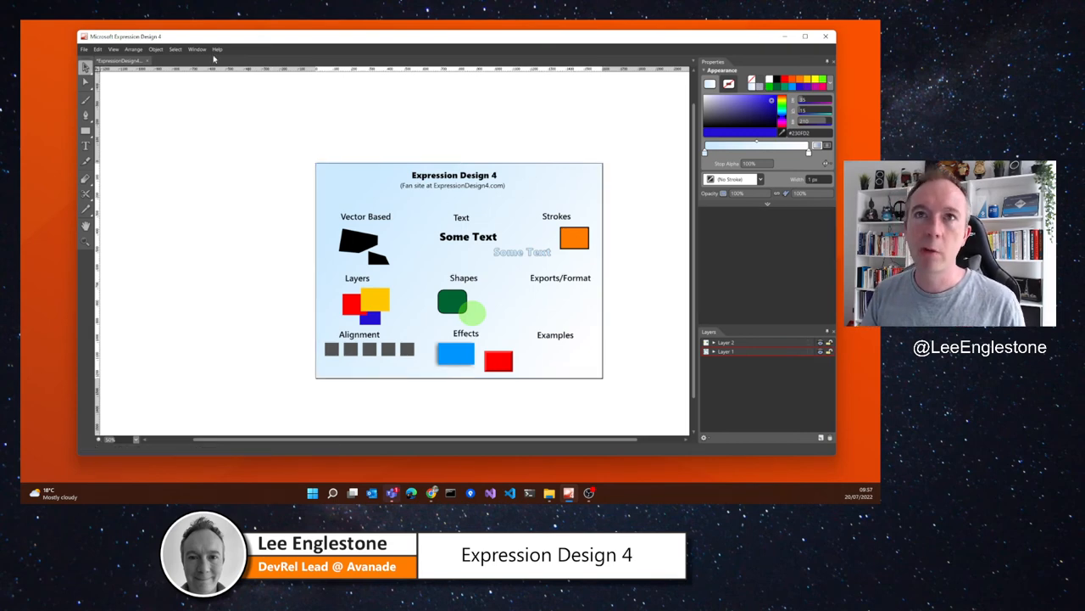
Open the fruit.design sample from Help > Samples and select a kiwi piece
click(217, 49)
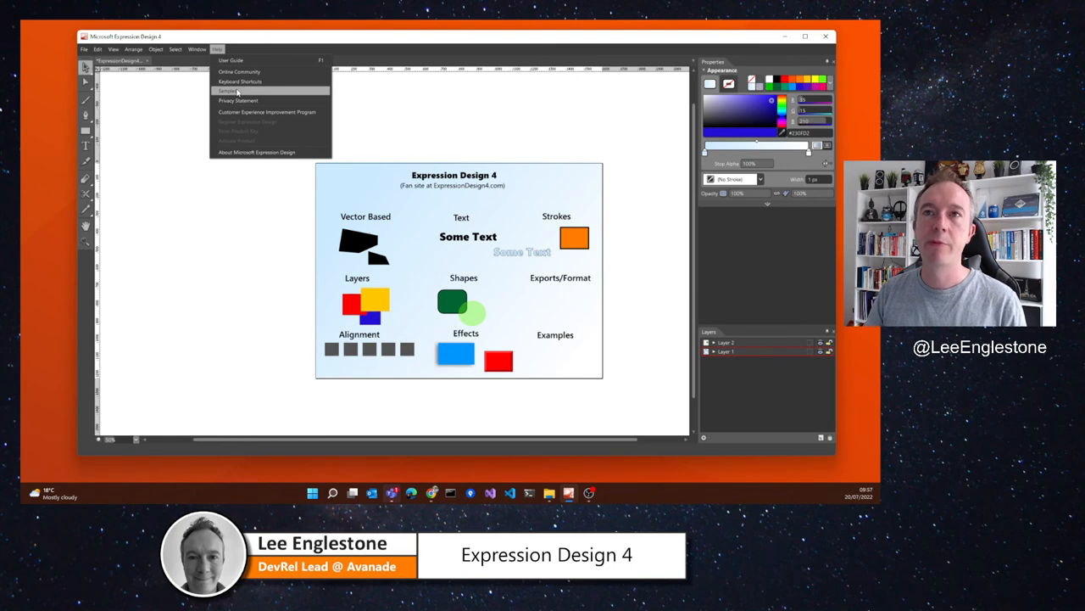
click(231, 91)
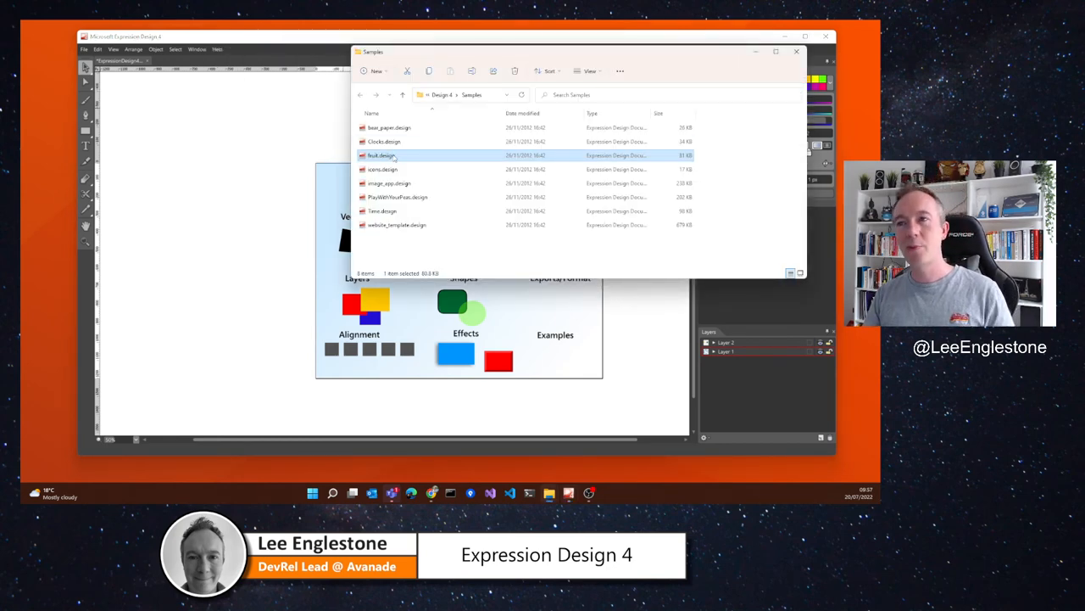
double_click(380, 156)
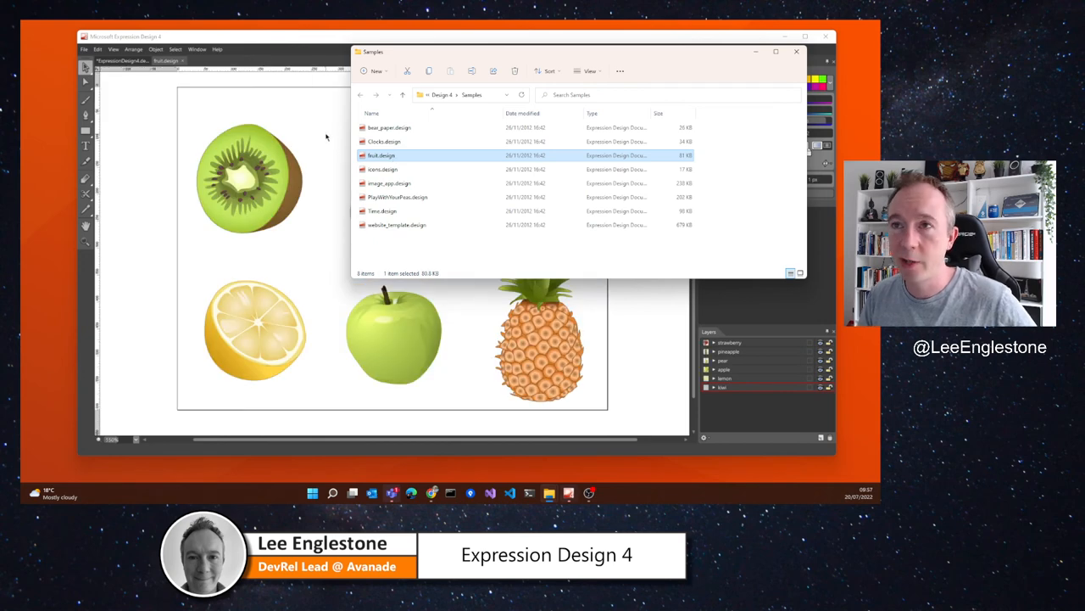
double_click(381, 156)
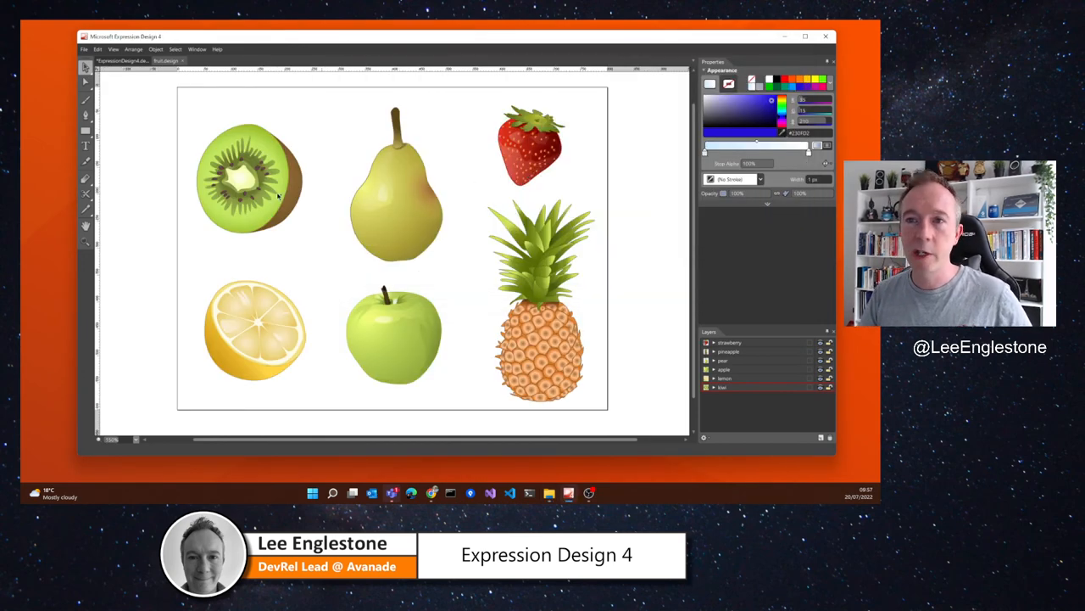
click(251, 178)
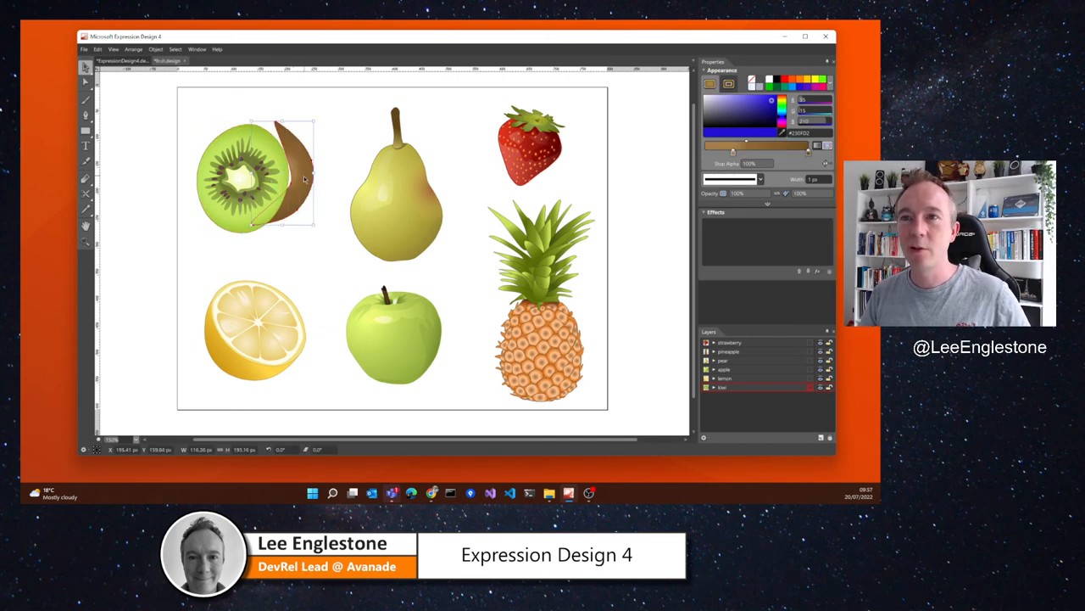
click(377, 178)
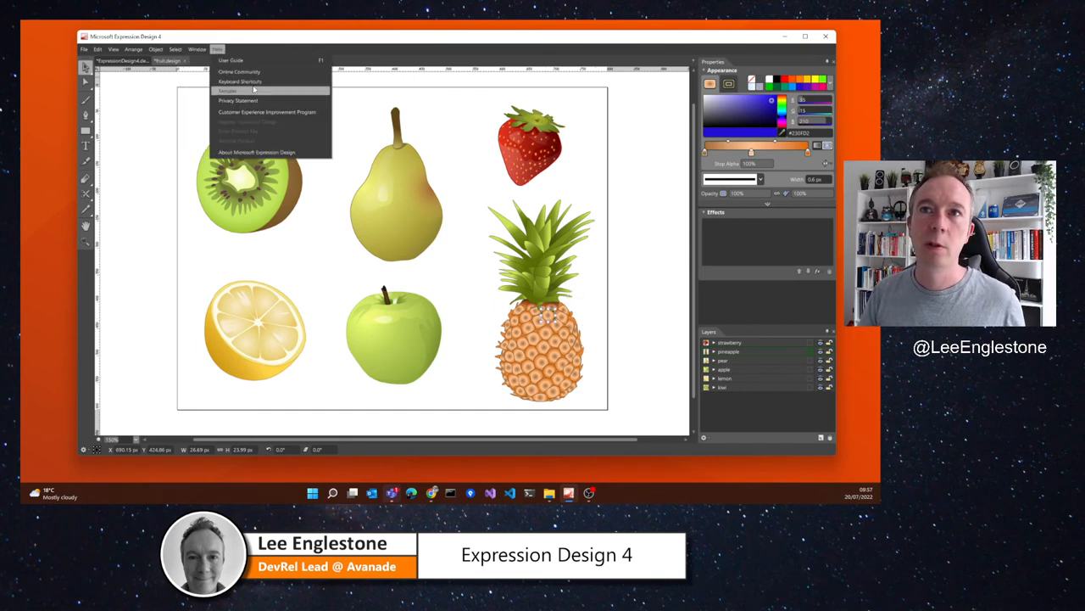
Open the Clocks.design sample, then switch back to the feature demo document
click(227, 90)
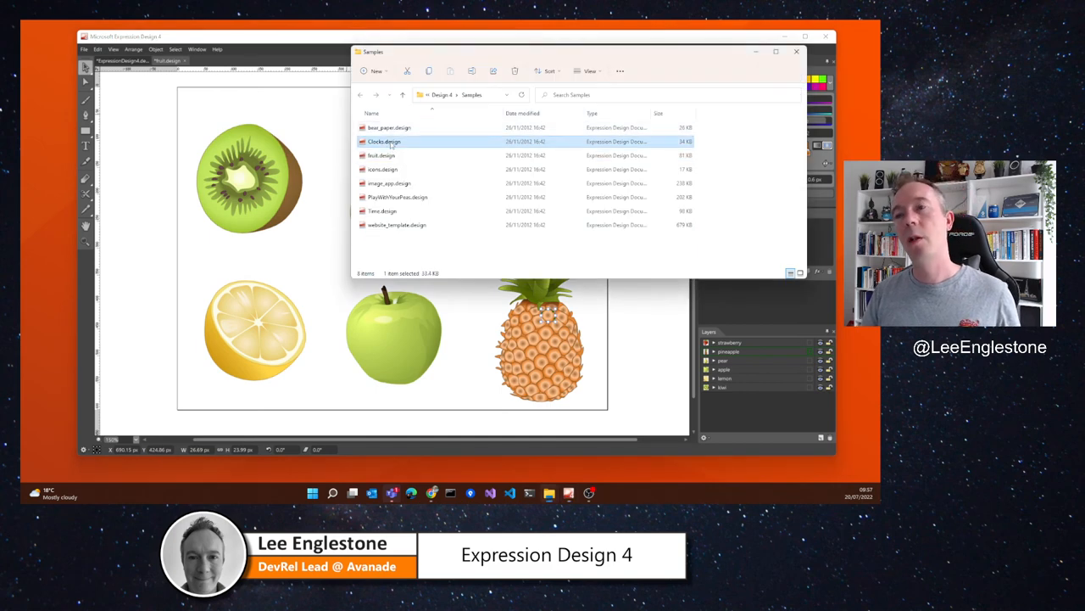
double_click(383, 143)
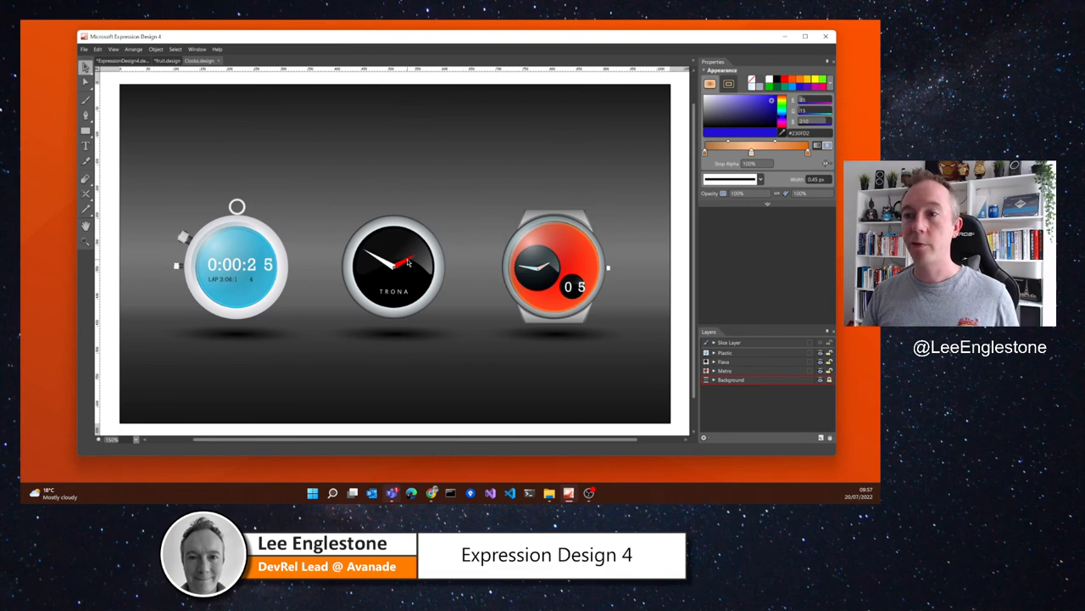
click(410, 246)
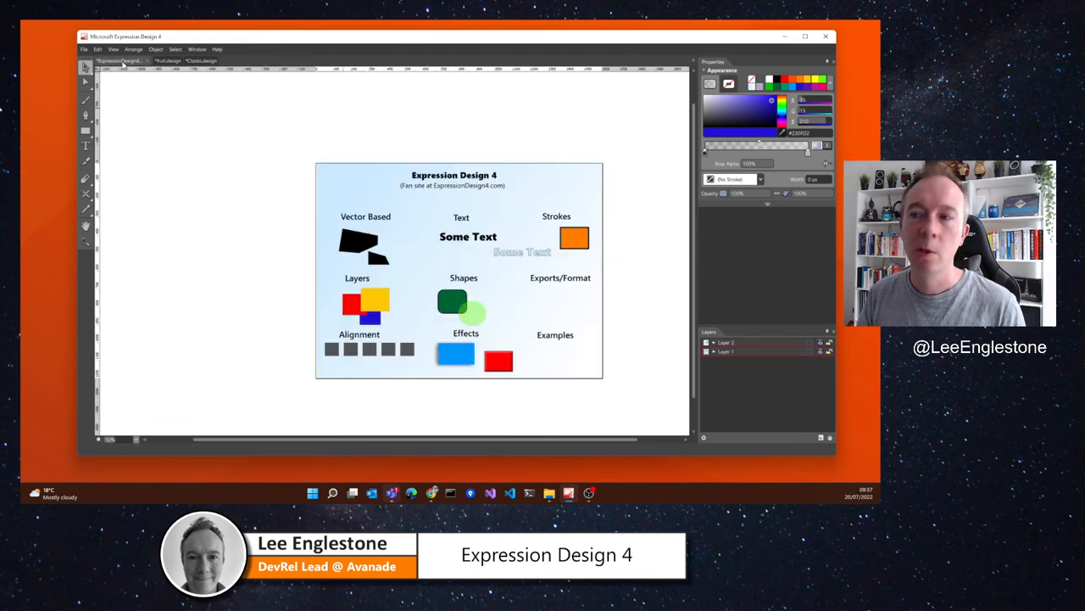
mouse_move(597, 363)
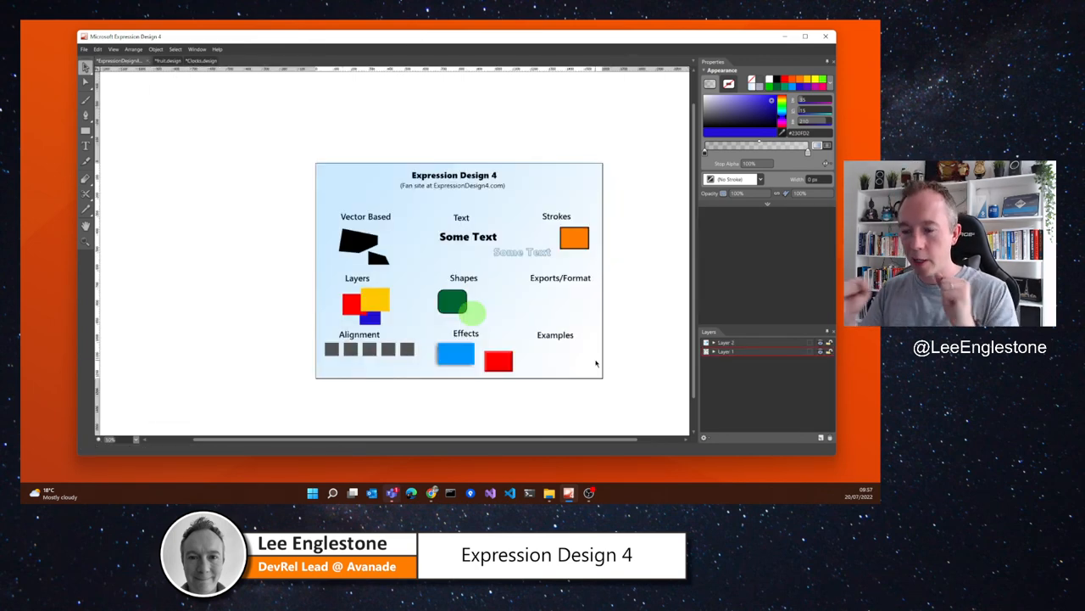